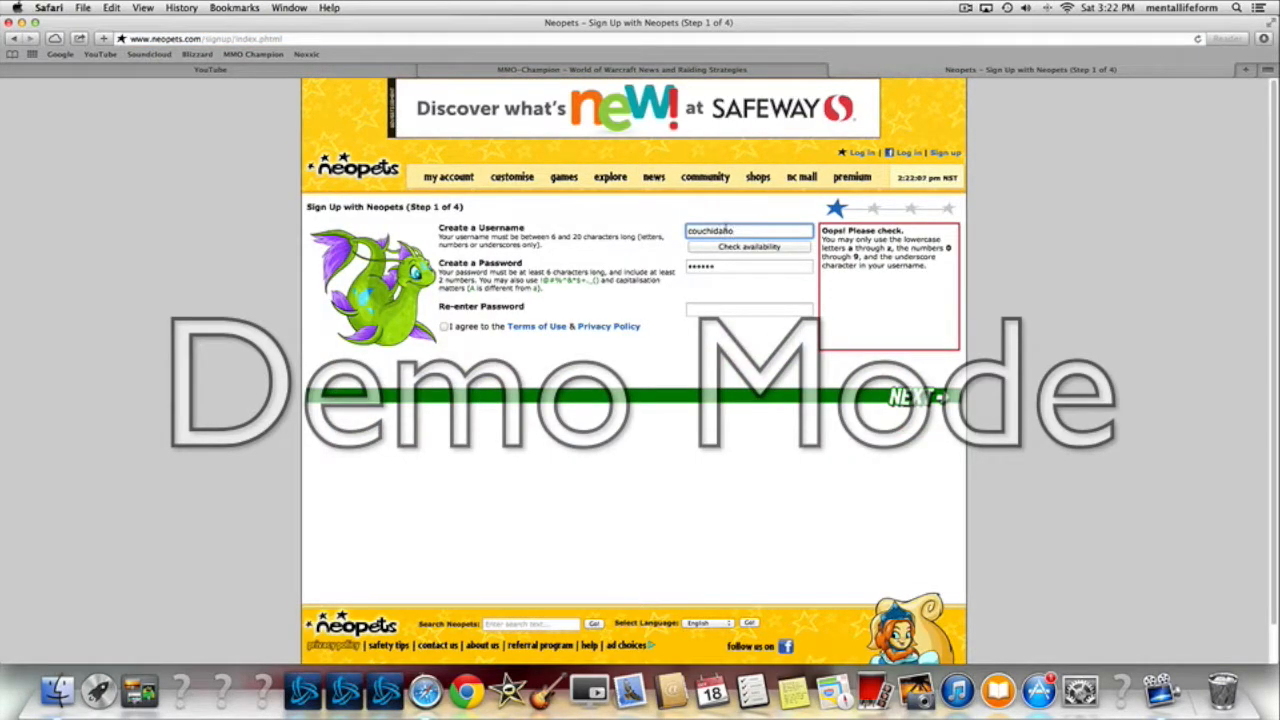
Step: Register username couch_idaho with a password, accept the Terms of Use, and submit step 1
{"action": "type", "text": "couch_+idaho"}
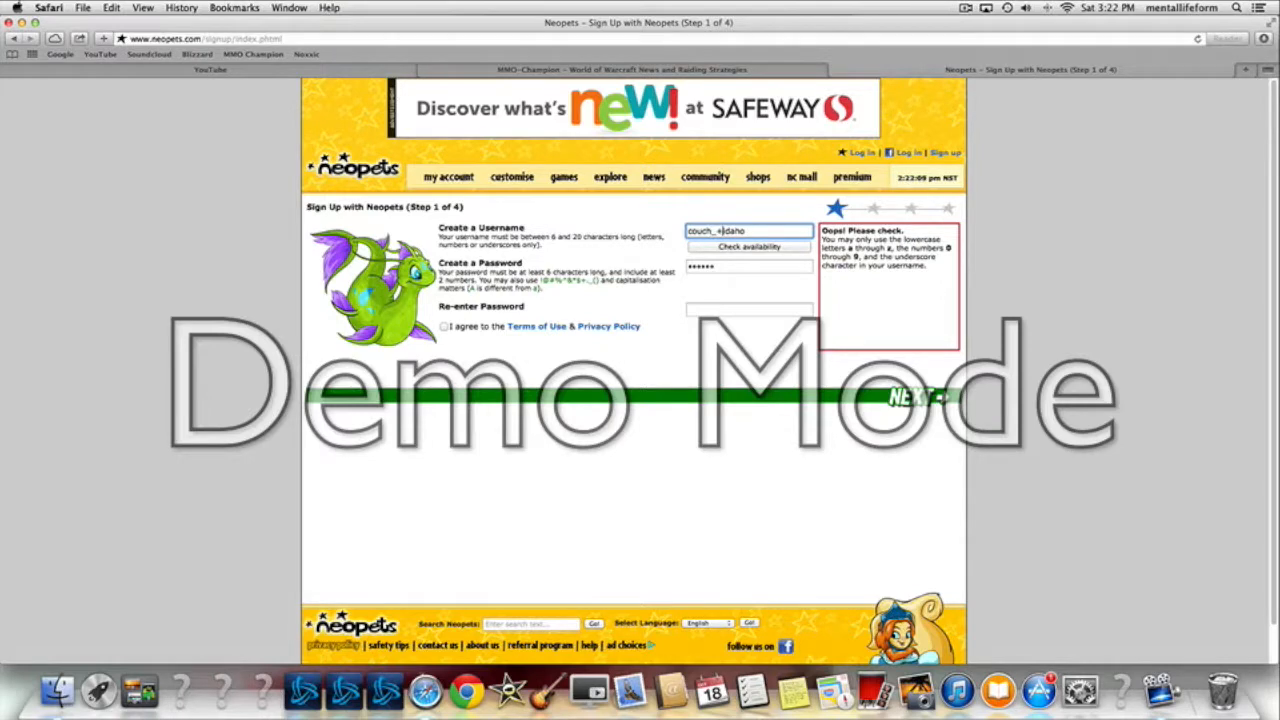
{"action": "type", "text": "couch_idaho"}
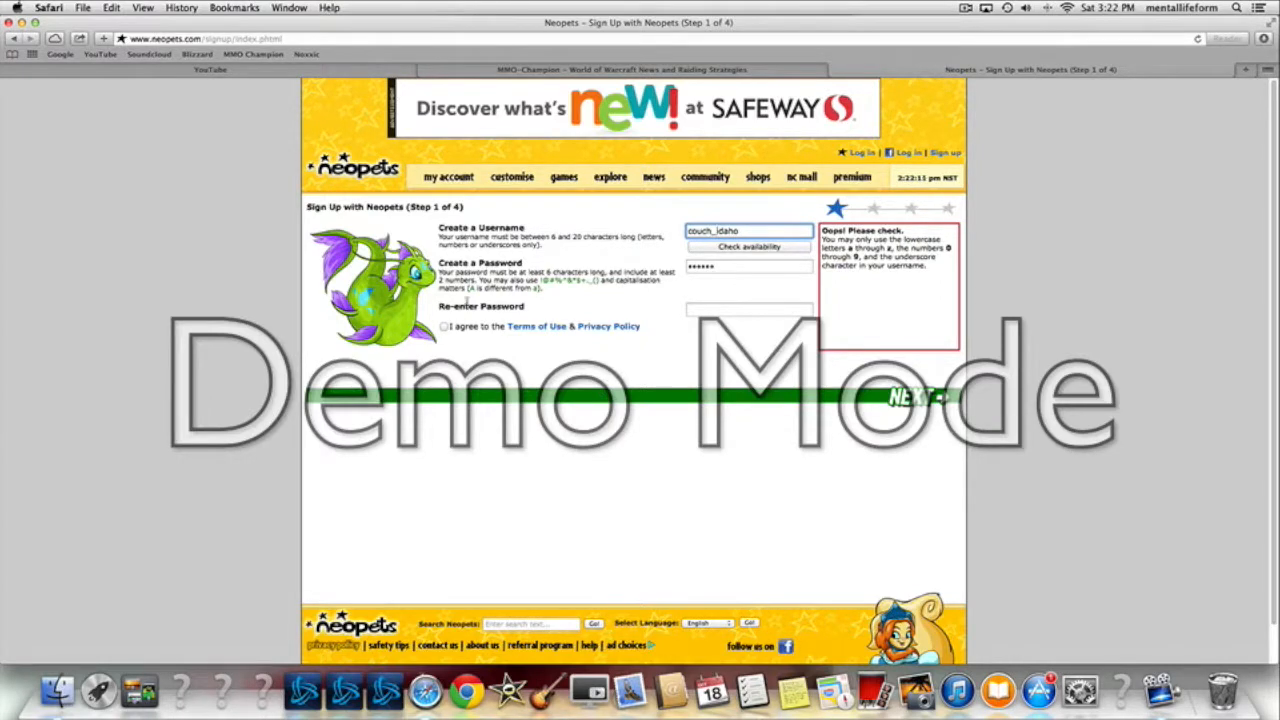
{"action": "left_click", "coordinate": [445, 326]}
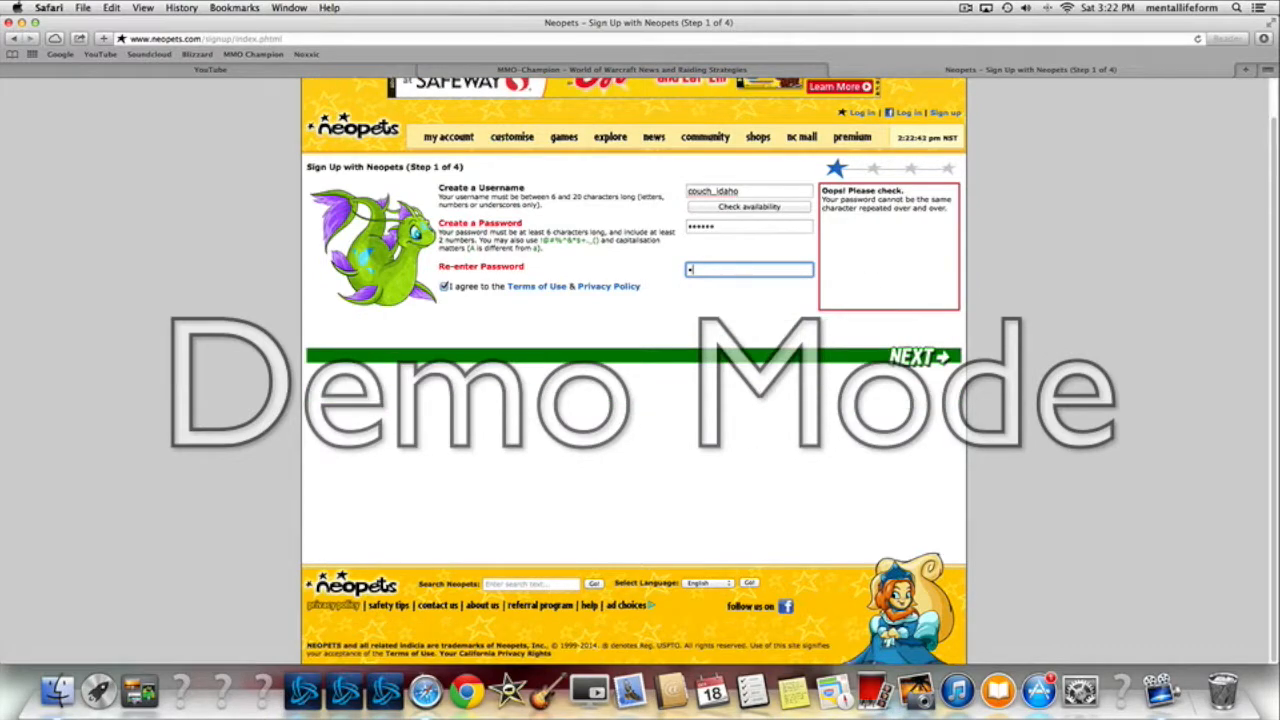
{"action": "type", "text": "••••••"}
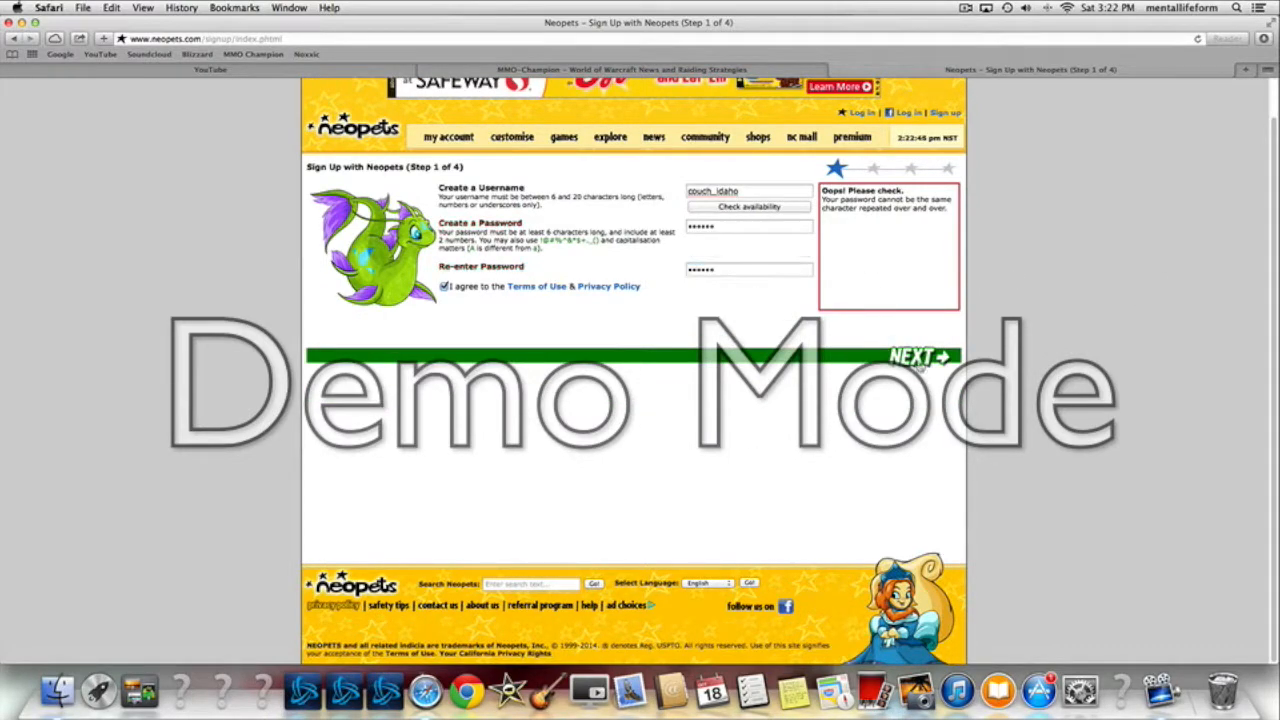
{"action": "left_click", "coordinate": [918, 356]}
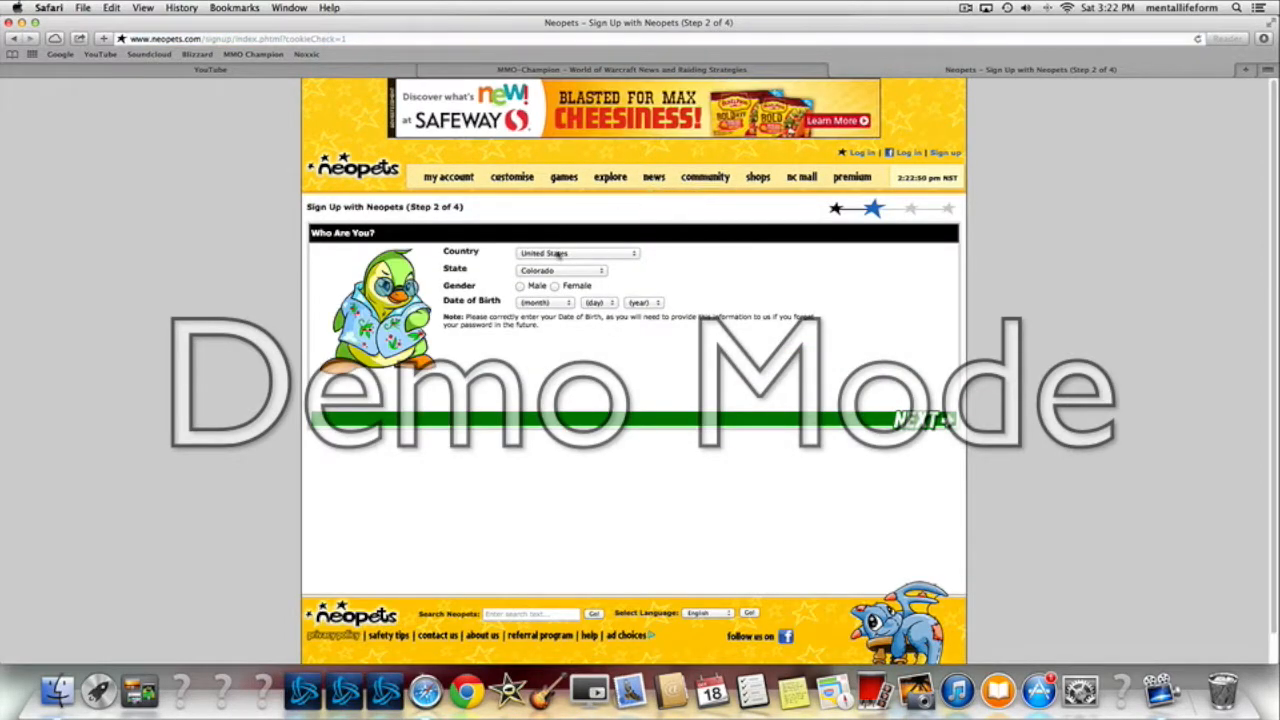
Step: Choose Norway as the country, then submit the personal details and e-mail address
{"action": "left_click", "coordinate": [578, 252]}
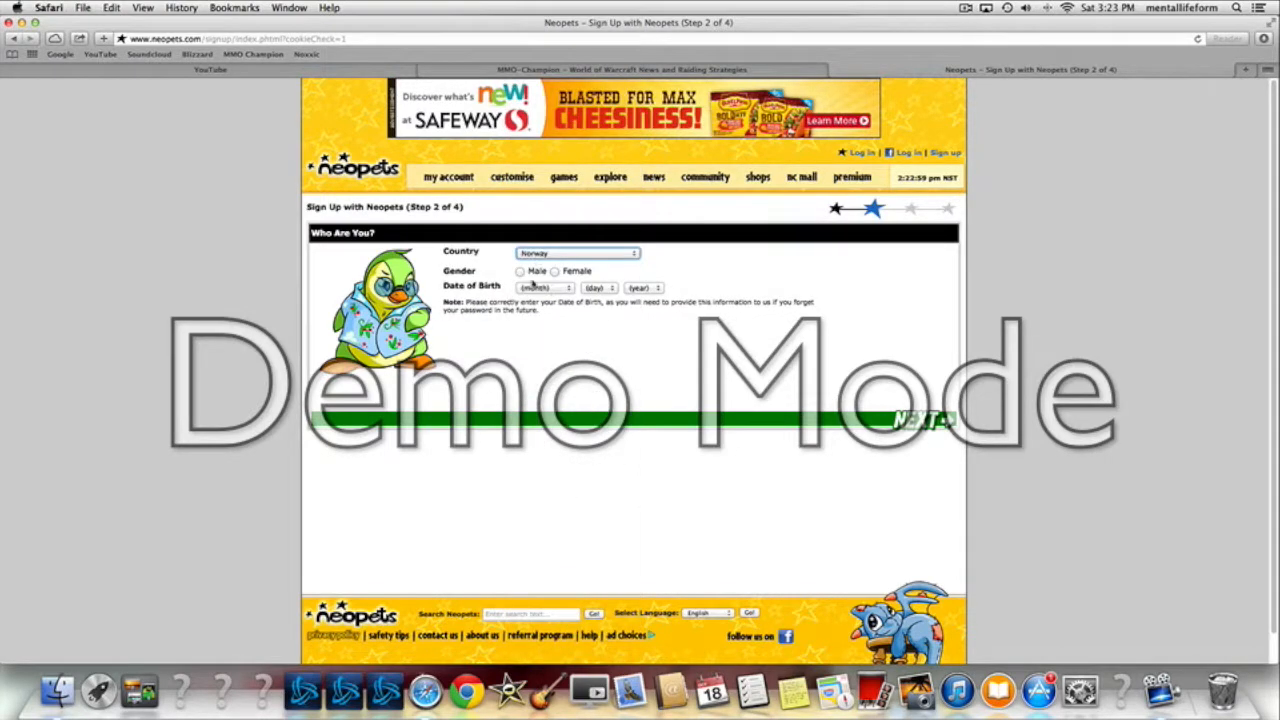
{"action": "left_click", "coordinate": [924, 419]}
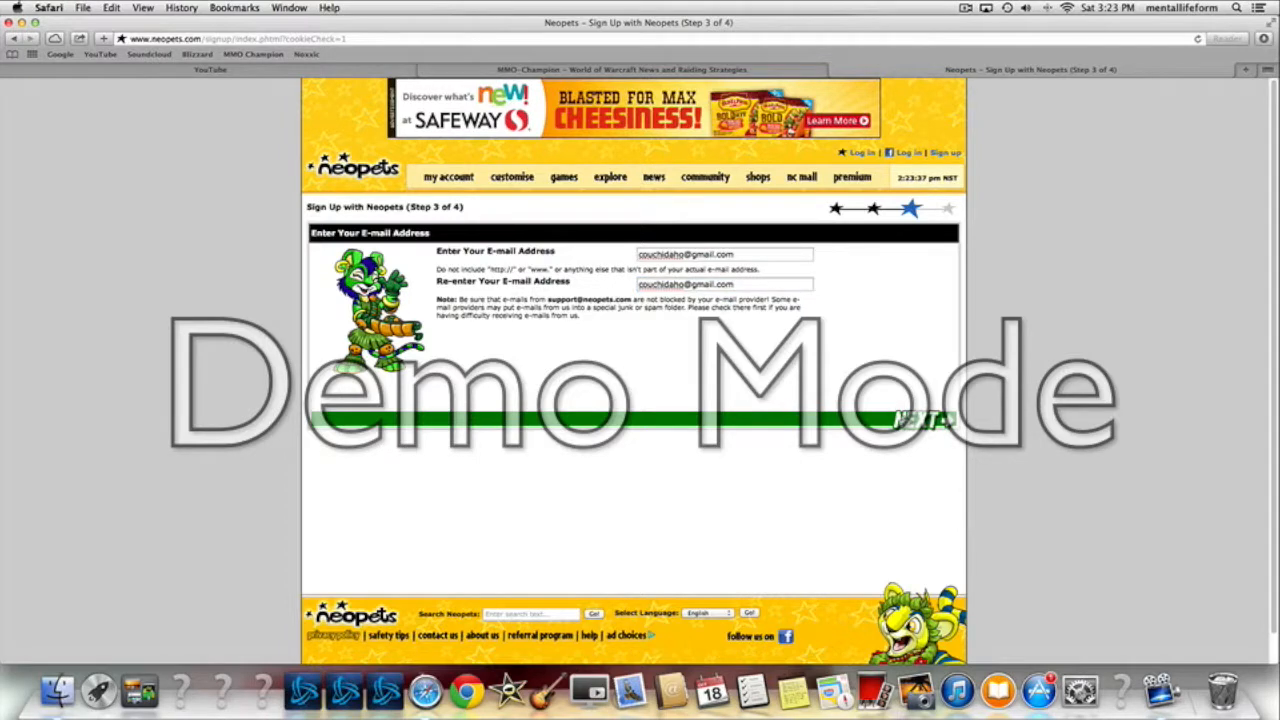
{"action": "left_click", "coordinate": [920, 419]}
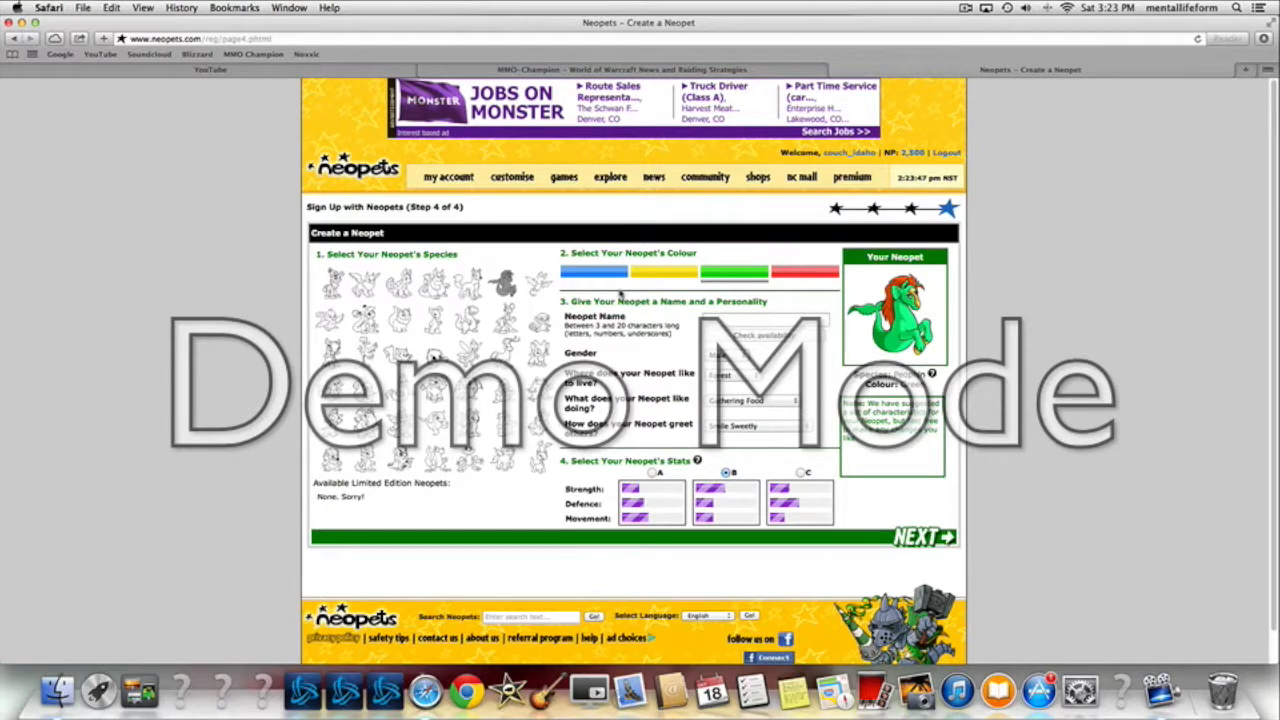
Step: Preview green and yellow colours, pick the Ogrin species, and name the pet Couchfrick
{"action": "left_click", "coordinate": [730, 272]}
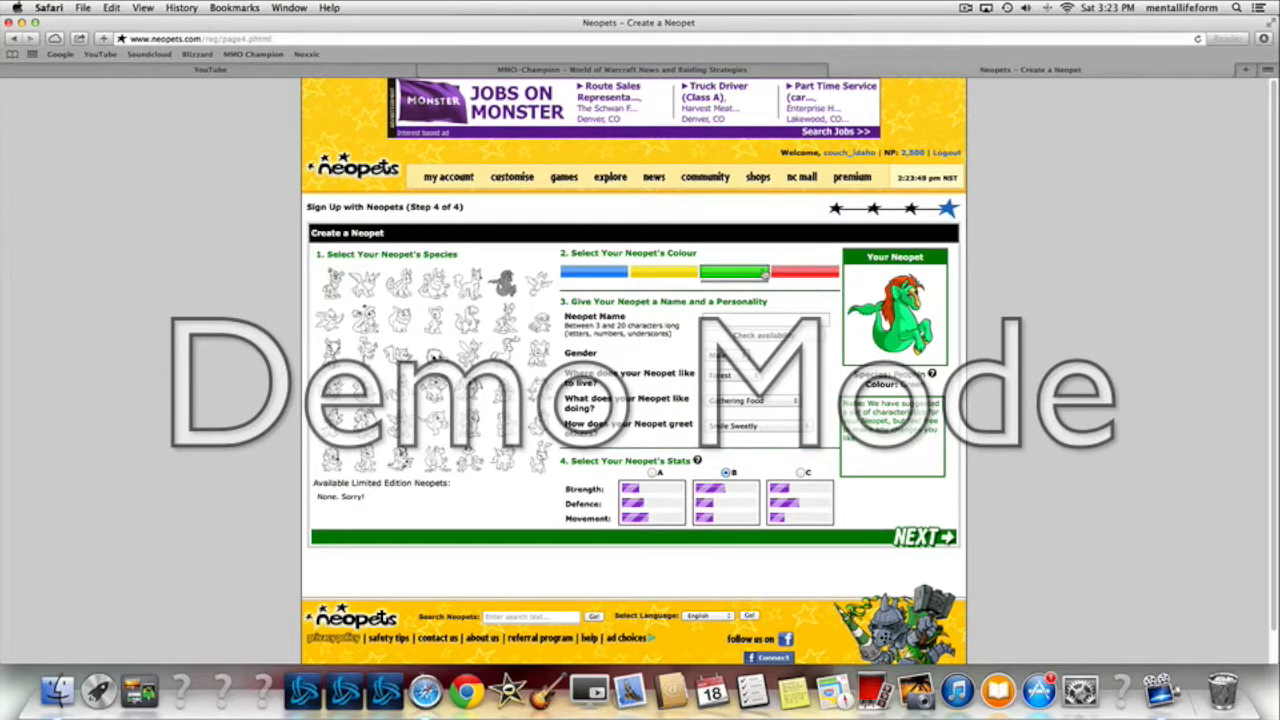
{"action": "left_click", "coordinate": [637, 272]}
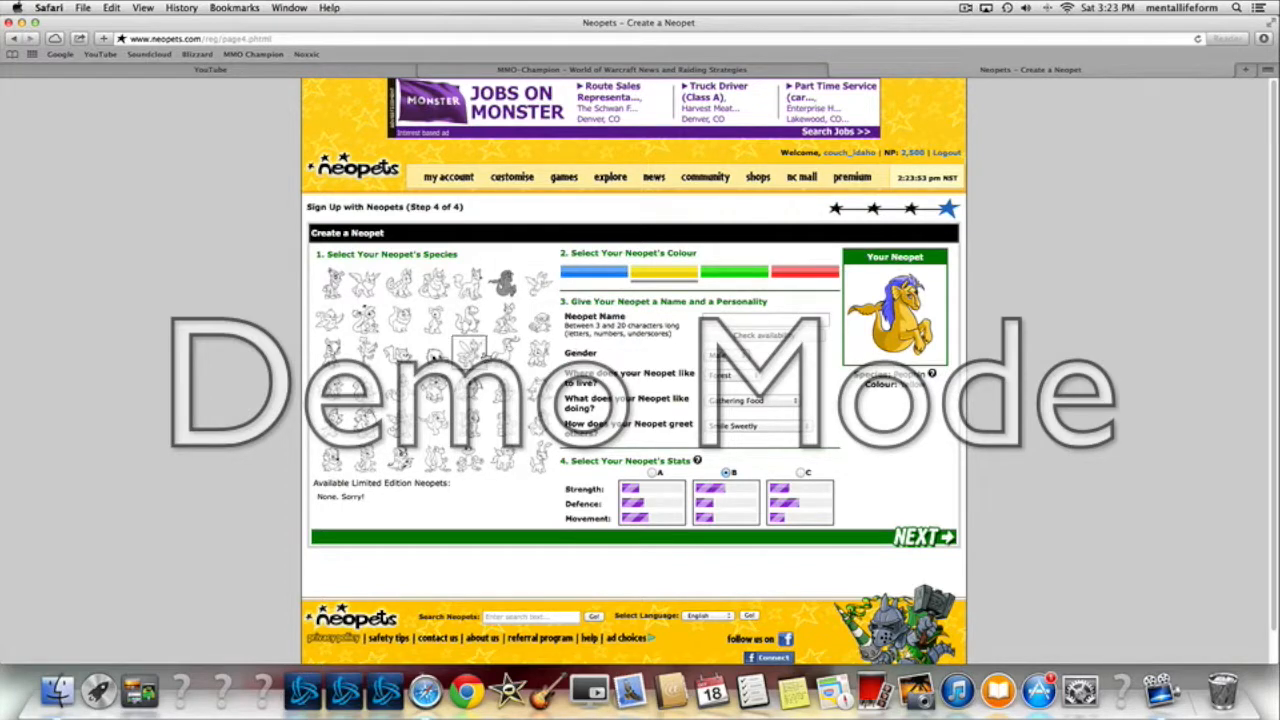
{"action": "left_click", "coordinate": [330, 283]}
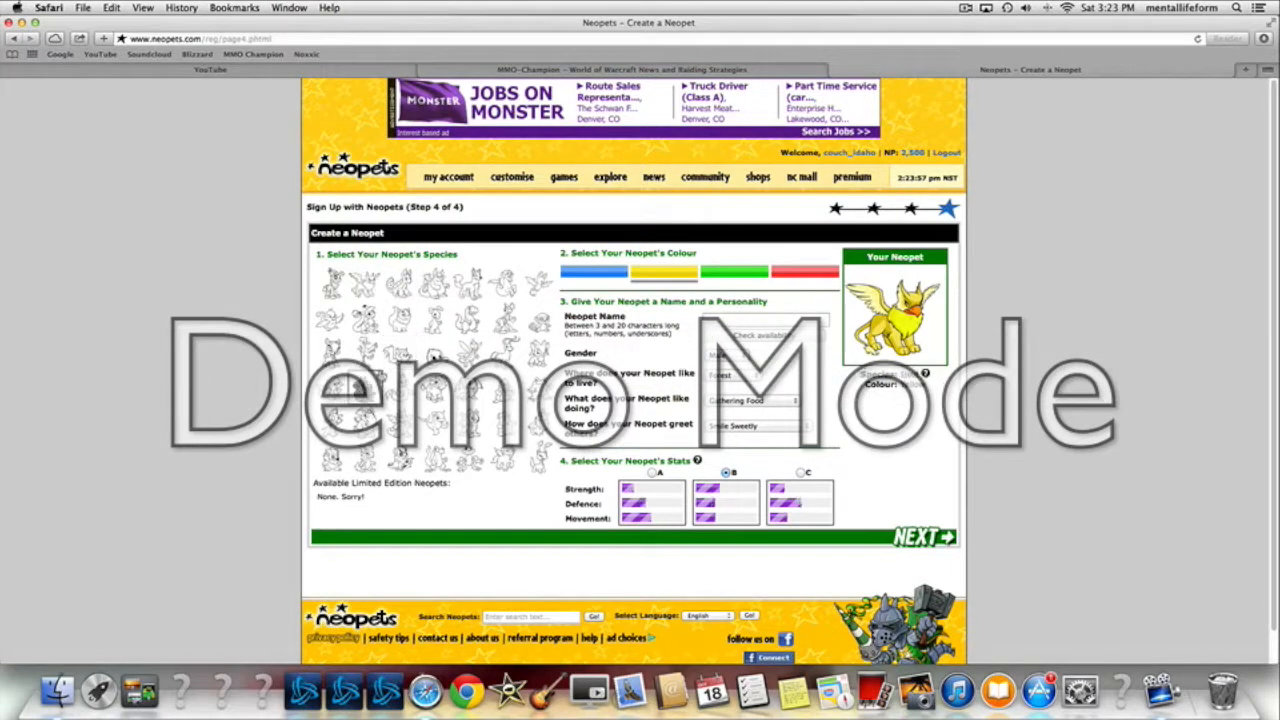
{"action": "left_click", "coordinate": [490, 390]}
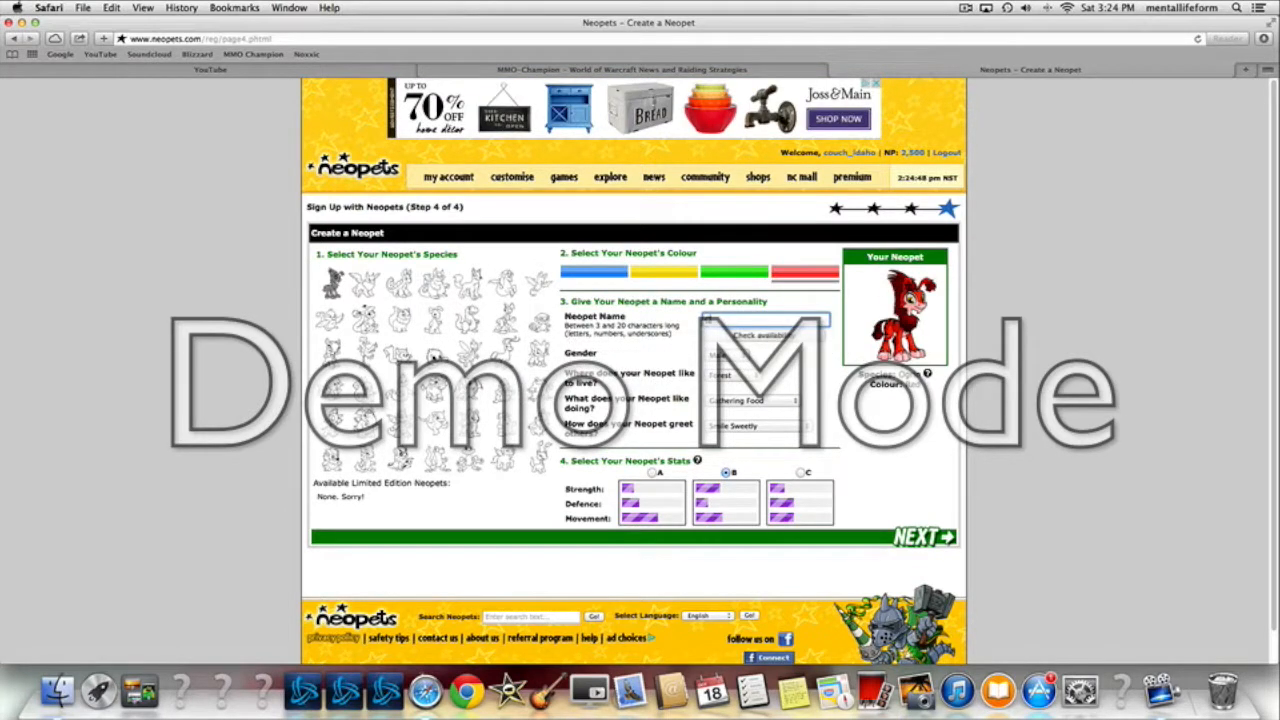
{"action": "type", "text": "couchfrick"}
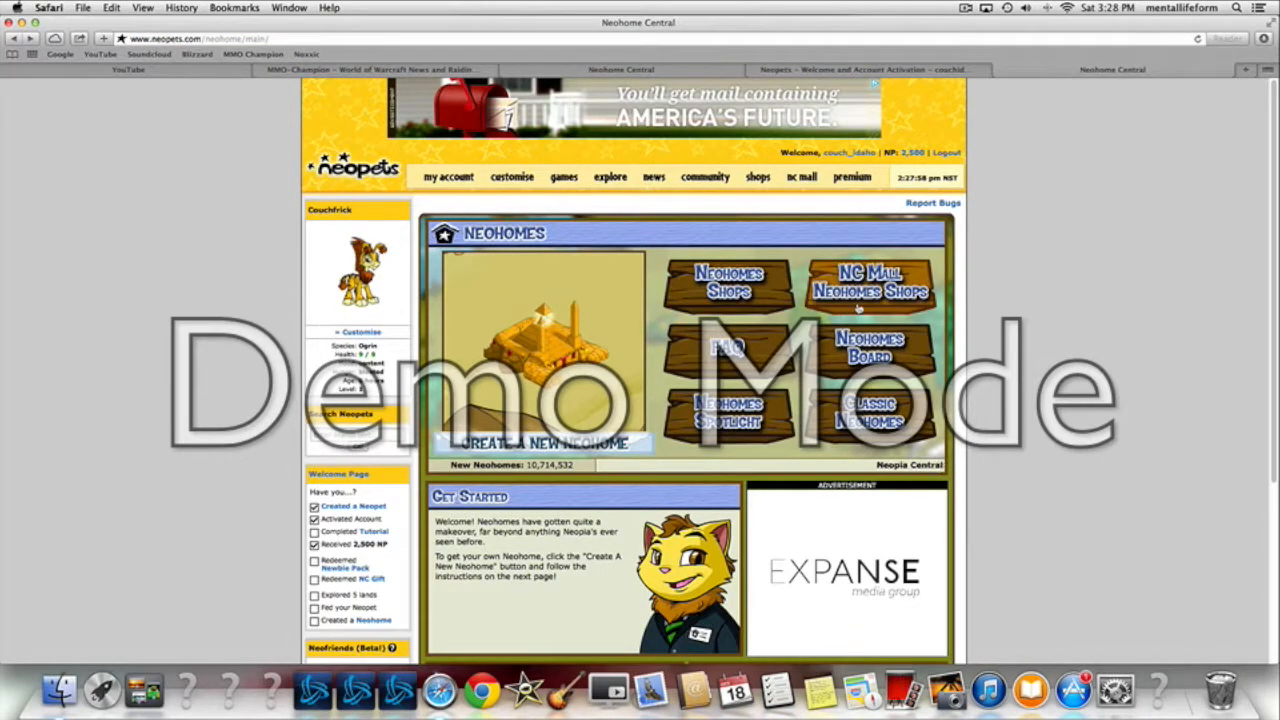
Step: Visit the NC Mall Neohomes shops, return, and start creating a new Neohome
{"action": "left_click", "coordinate": [869, 283]}
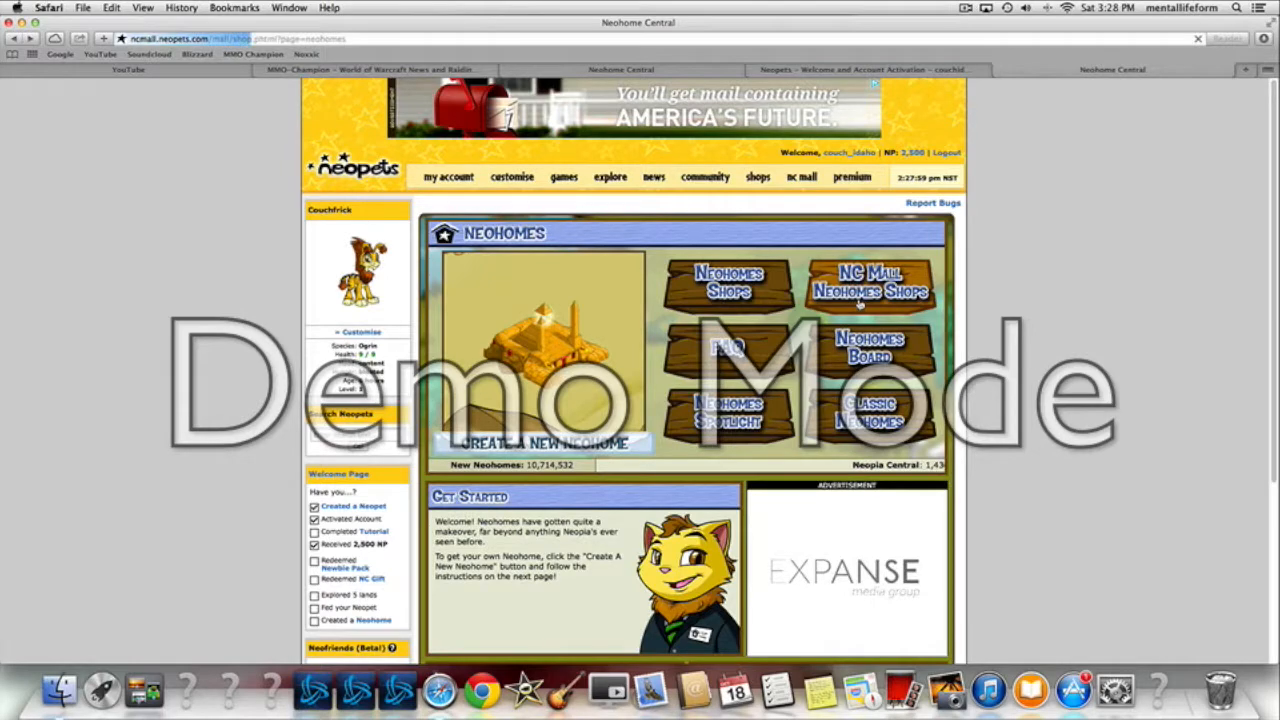
{"action": "left_click", "coordinate": [868, 283]}
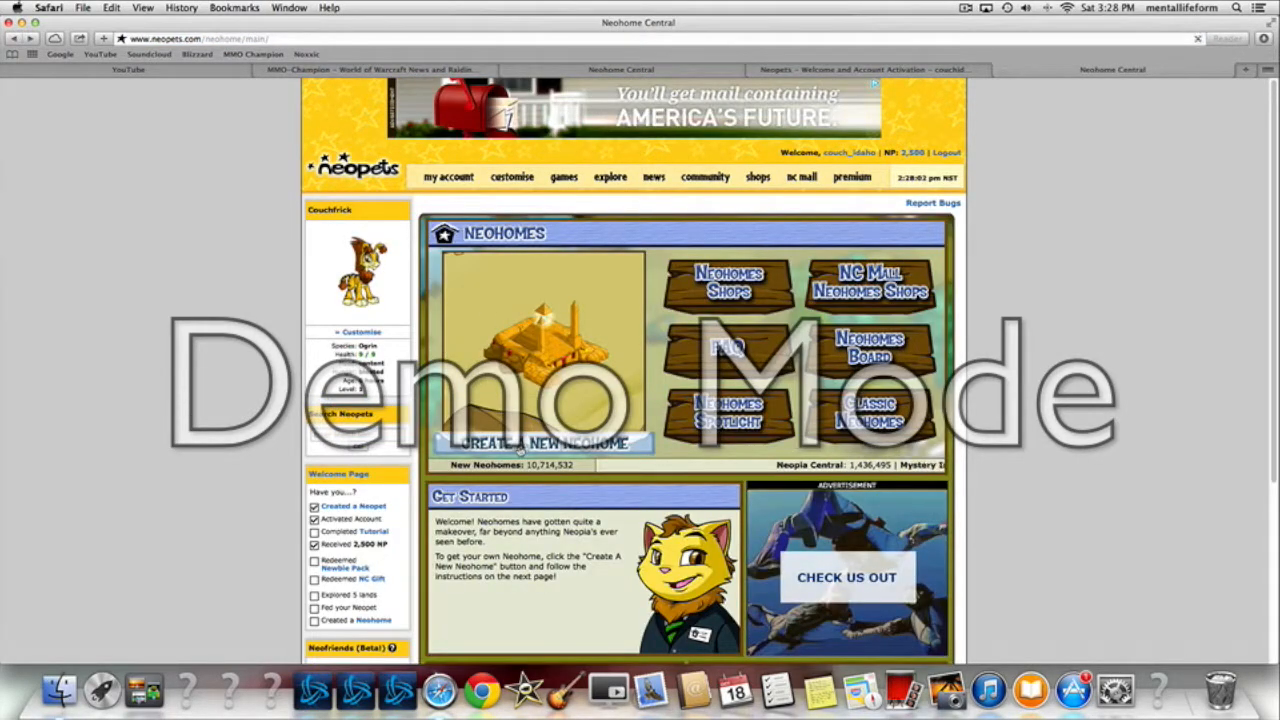
{"action": "left_click", "coordinate": [544, 443]}
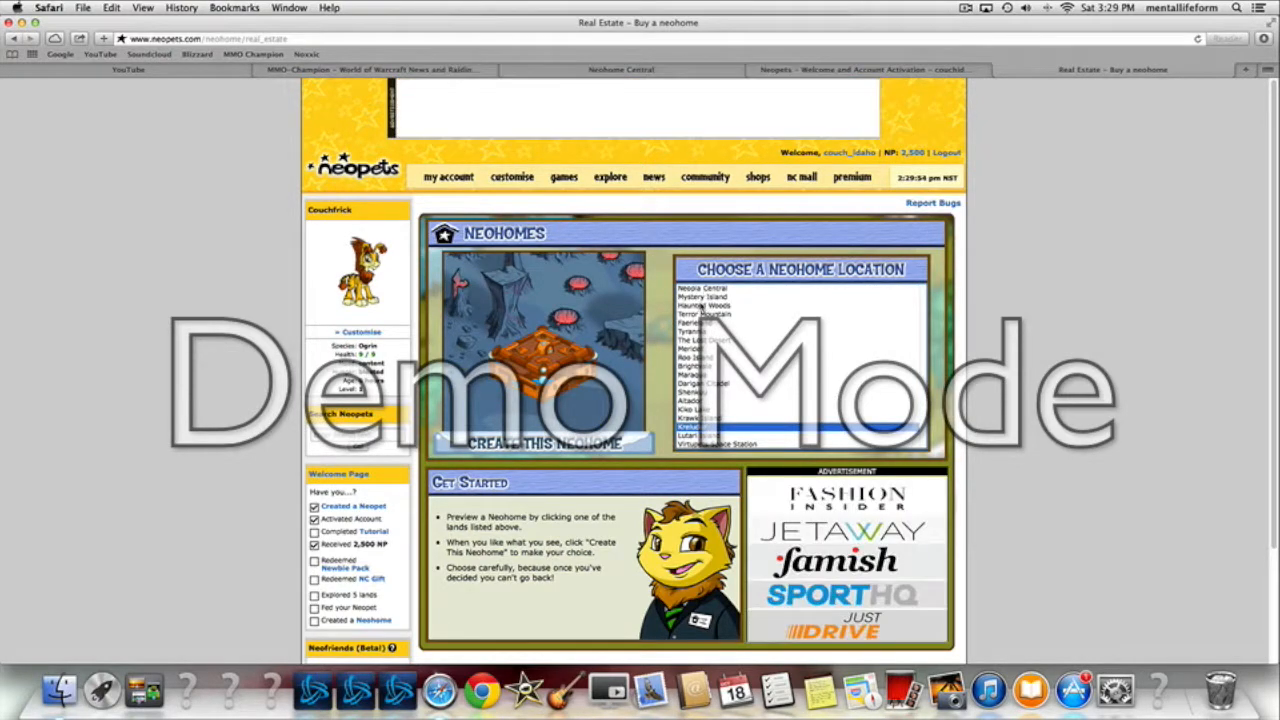
Step: Pick Terror Mountain, create the Neohome, and reach the Send a Challenge form
{"action": "left_click", "coordinate": [704, 313]}
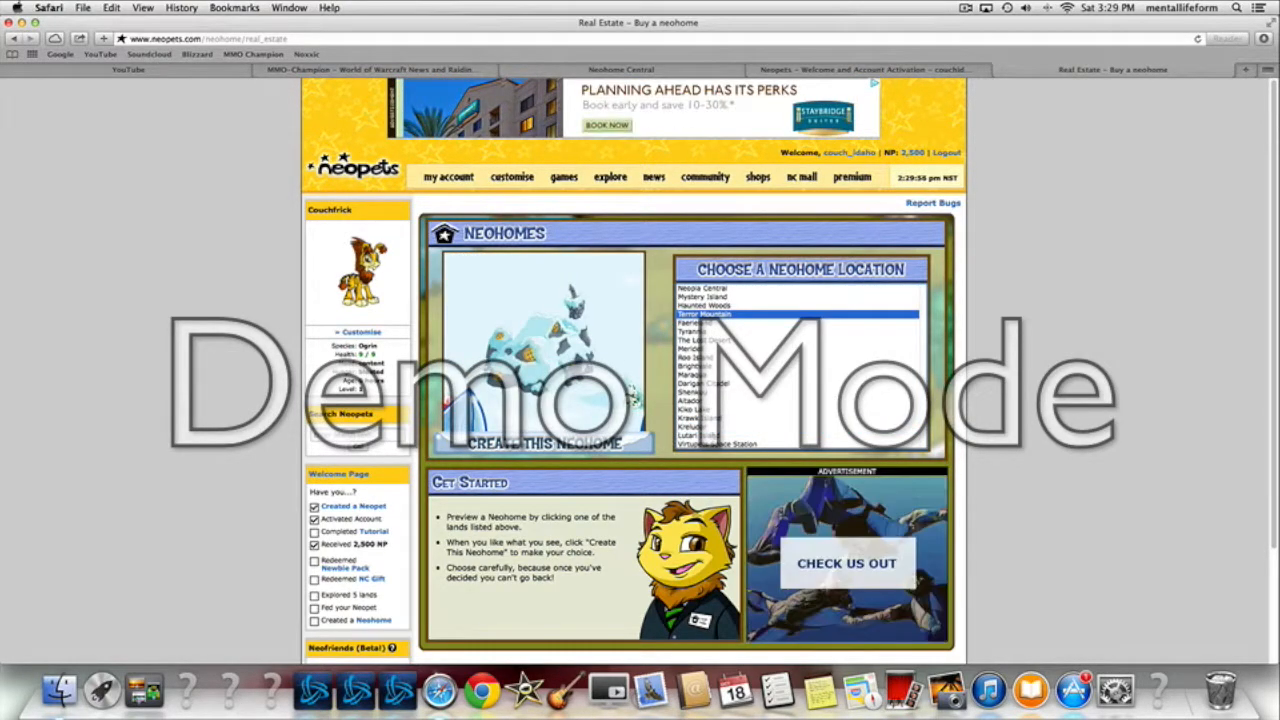
{"action": "left_click", "coordinate": [544, 444]}
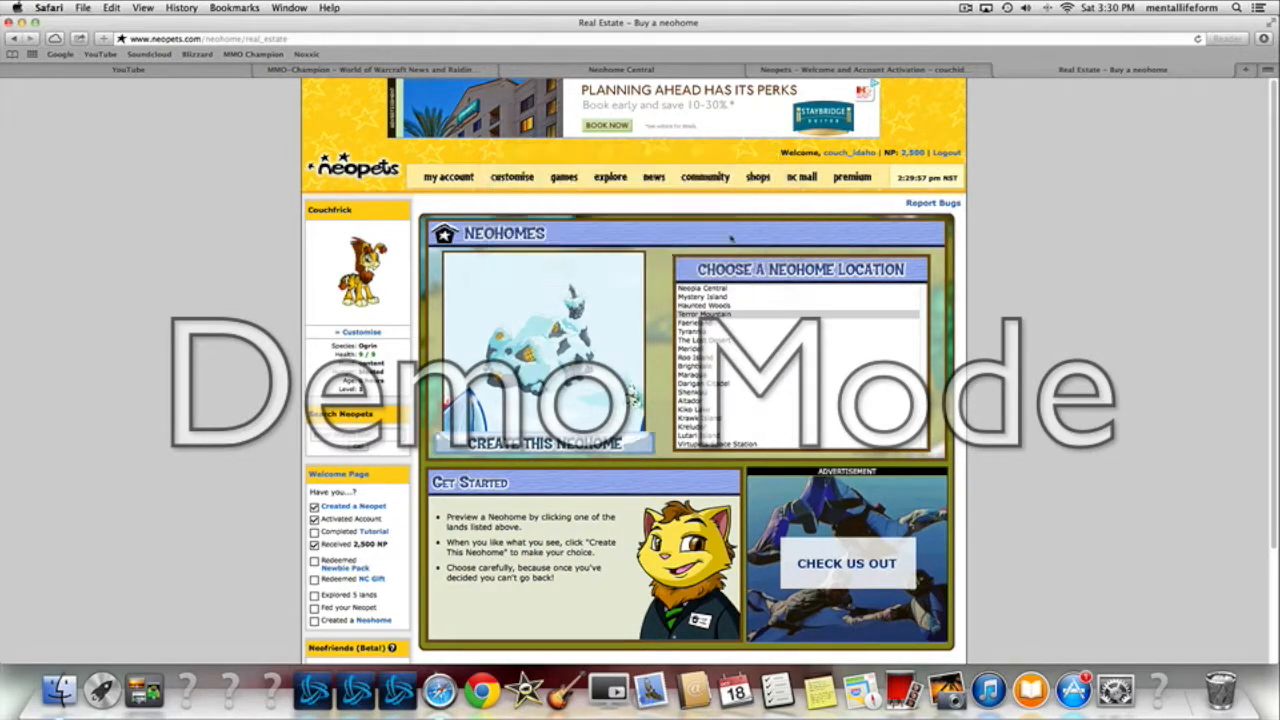
{"action": "left_click", "coordinate": [546, 444]}
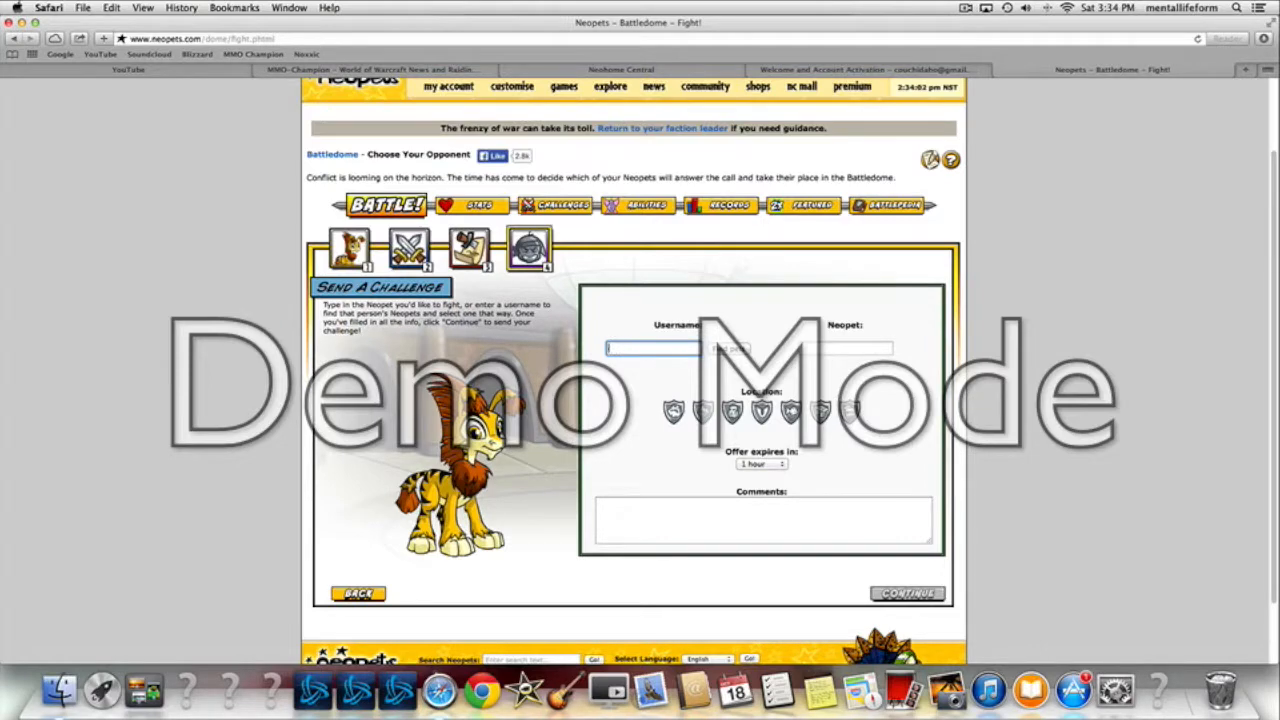
Step: Enter werek333 as the opponent to challenge
{"action": "type", "text": "werek33"}
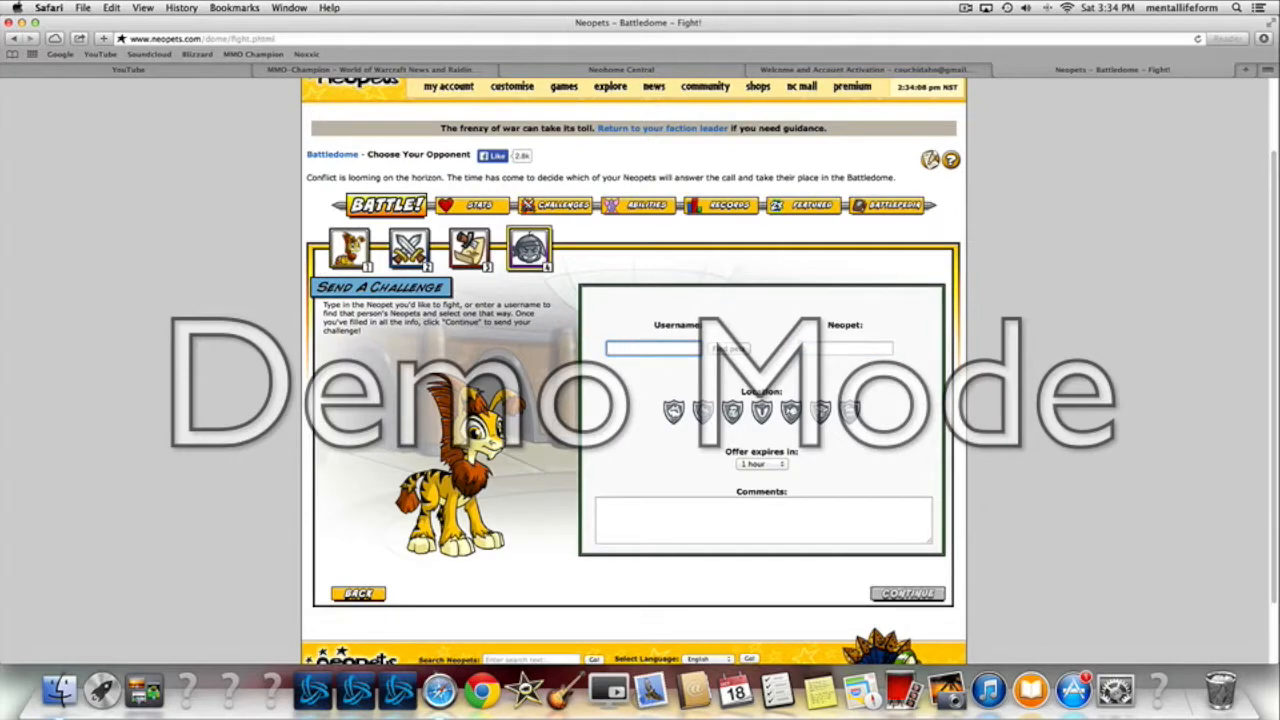
{"action": "type", "text": "meruk"}
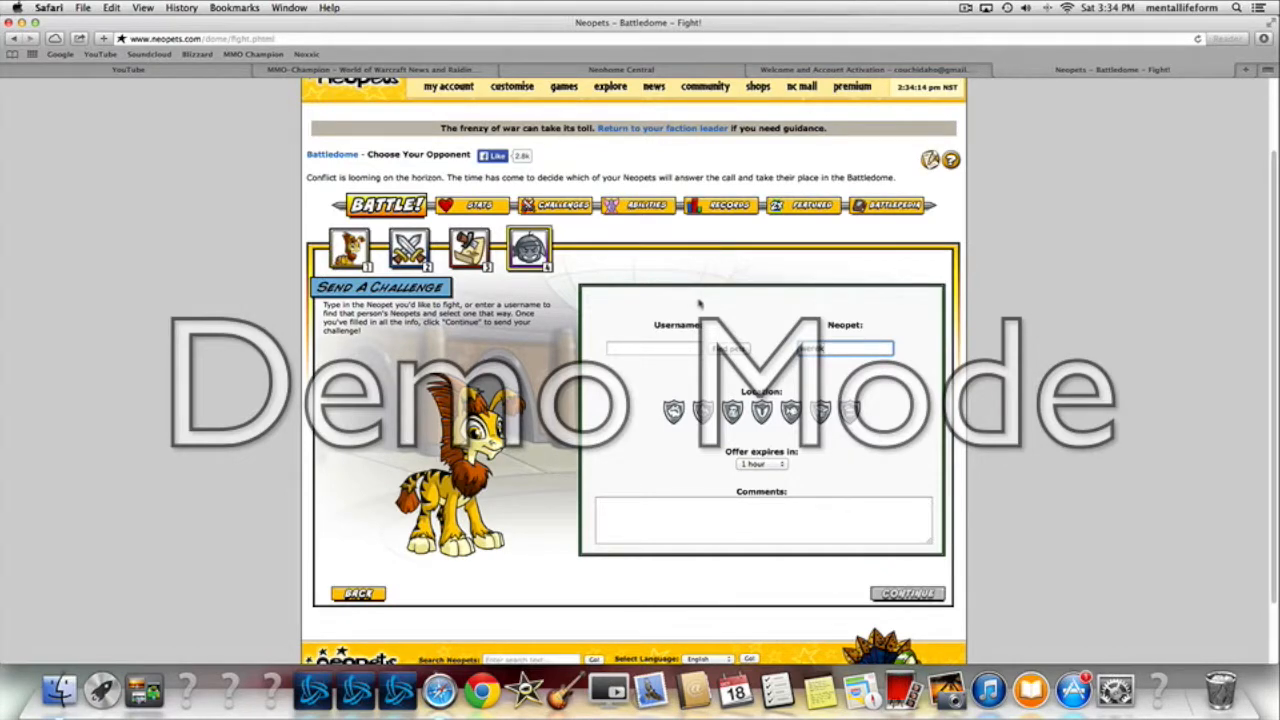
{"action": "type", "text": "333"}
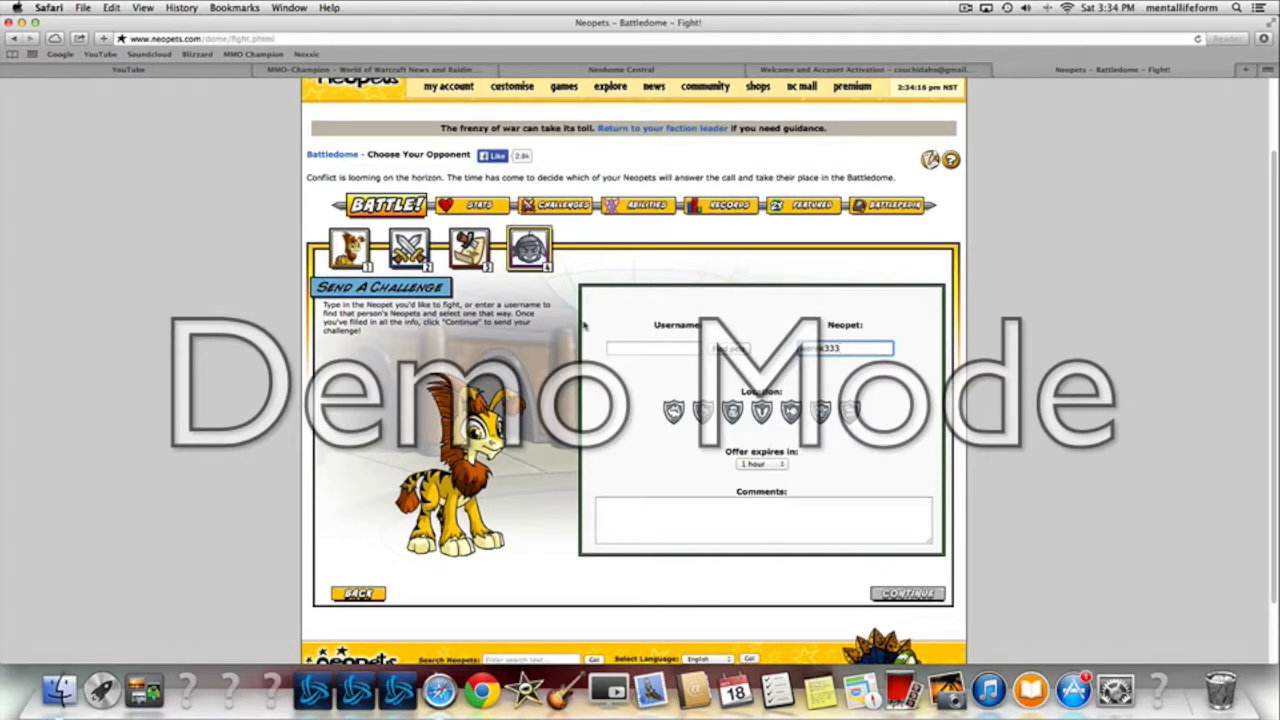
{"action": "type", "text": "werek333"}
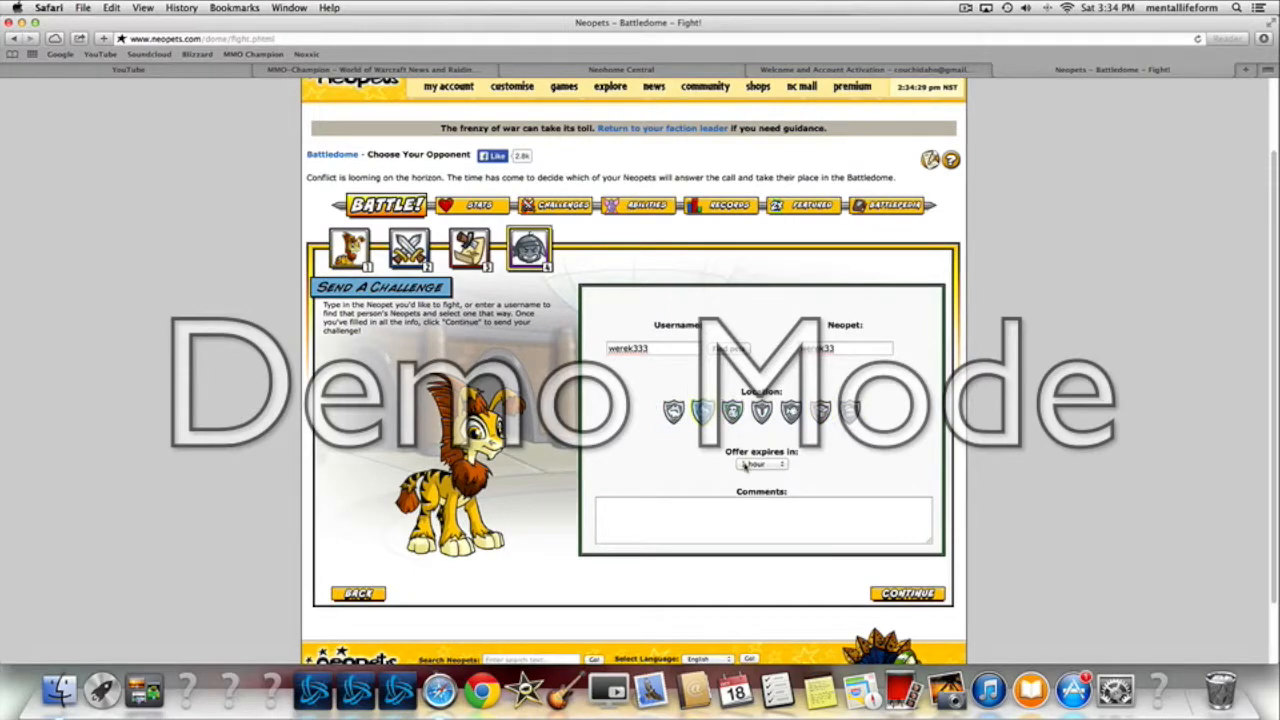
Step: Keep the one-hour expiry, add a taunting comment, and send the challenge
{"action": "left_click", "coordinate": [760, 464]}
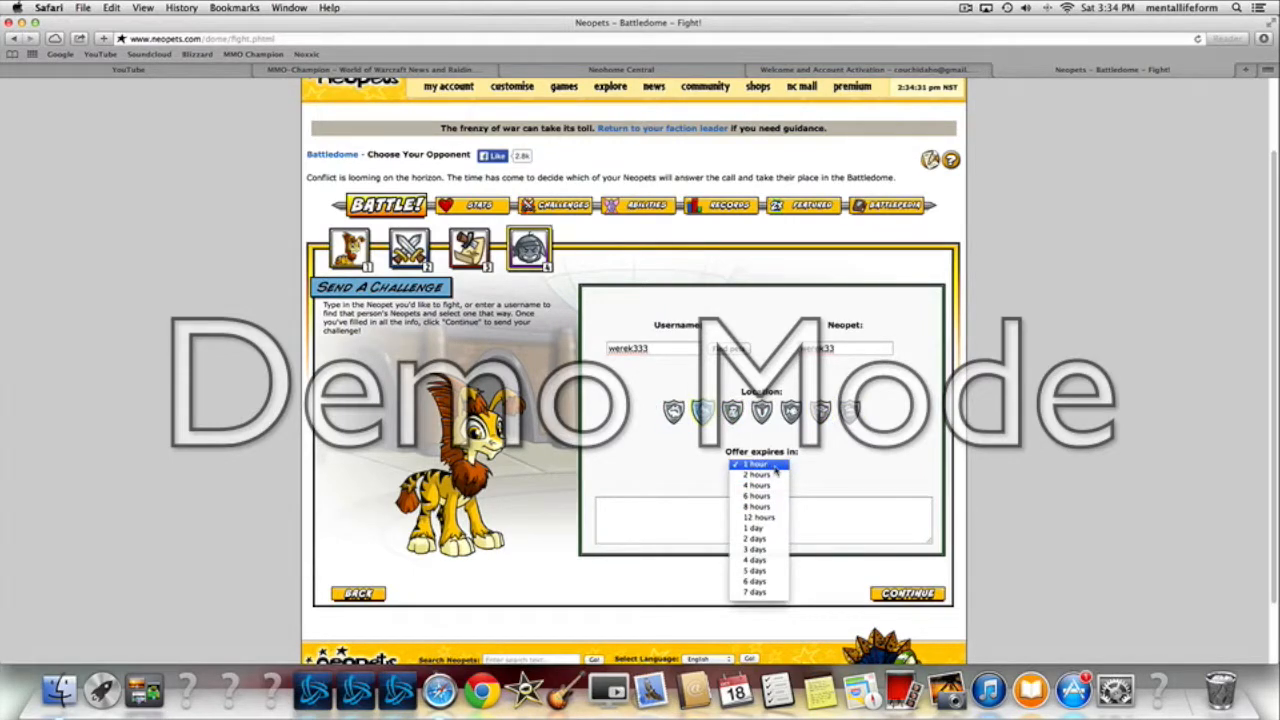
{"action": "left_click", "coordinate": [755, 463]}
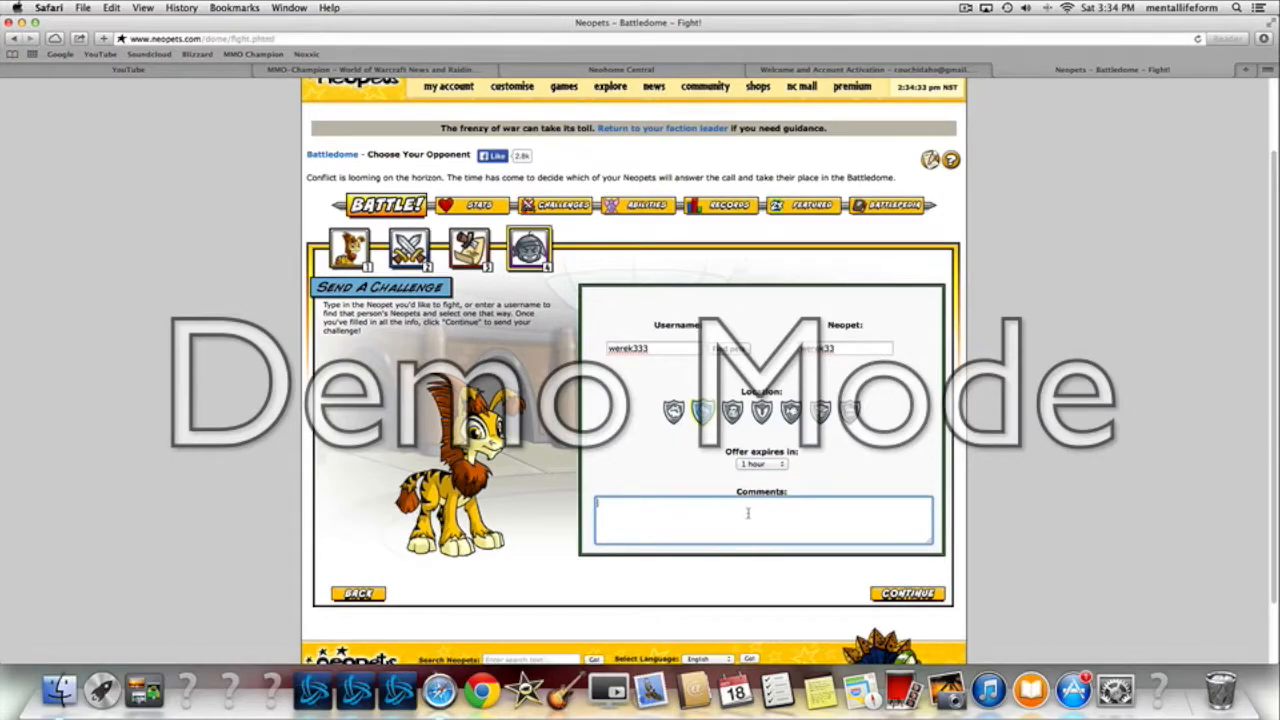
{"action": "type", "text": "accept my"}
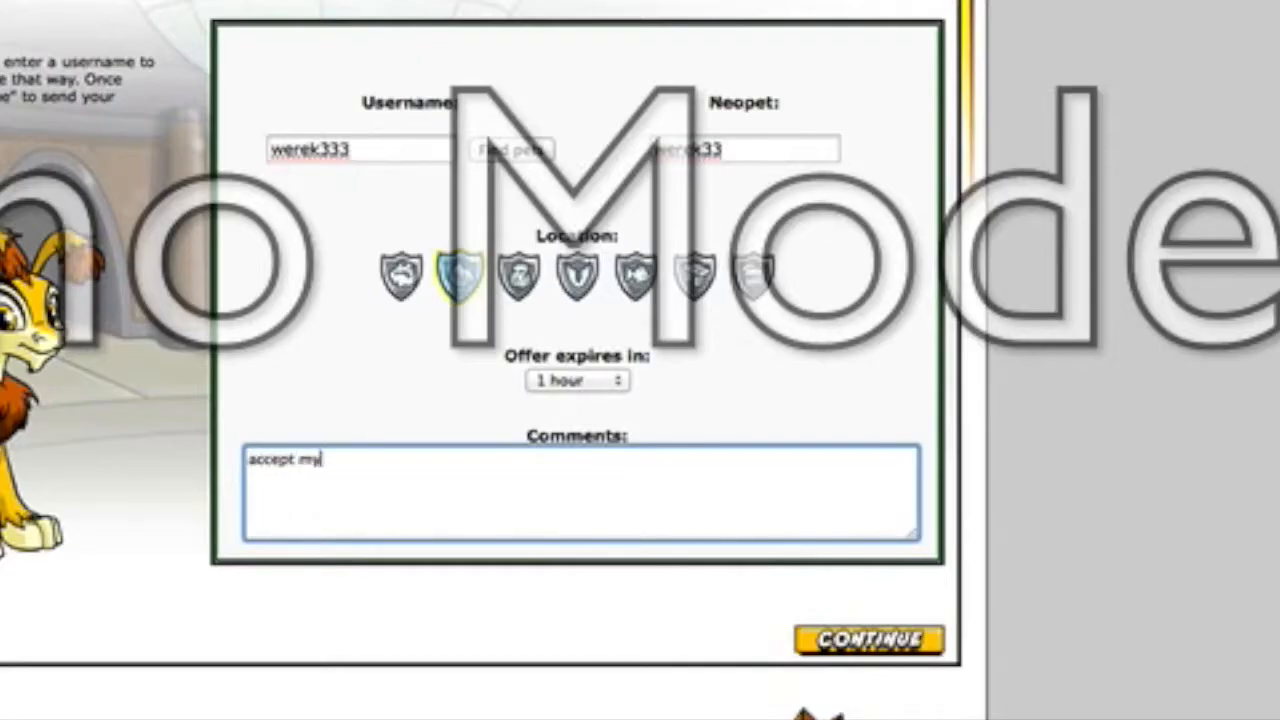
{"action": "type", "text": "f*"}
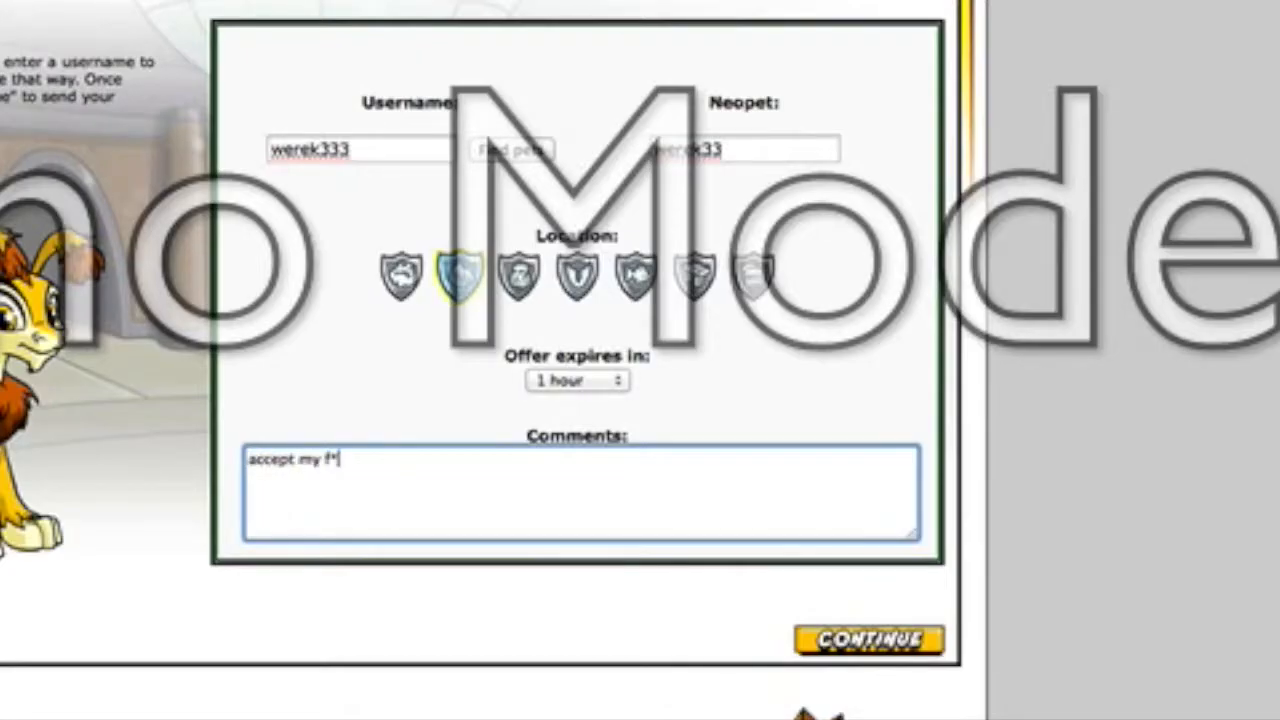
{"action": "type", "text": "cking battle you"}
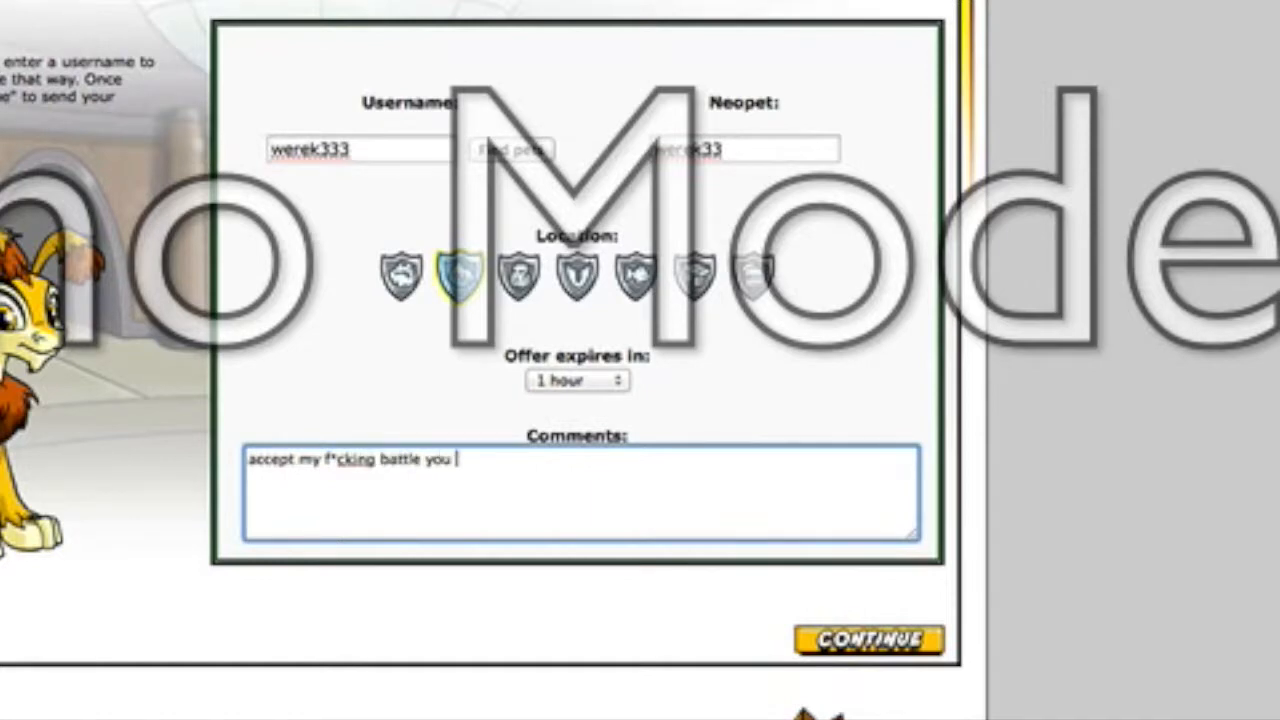
{"action": "type", "text": "slintheaded shank"}
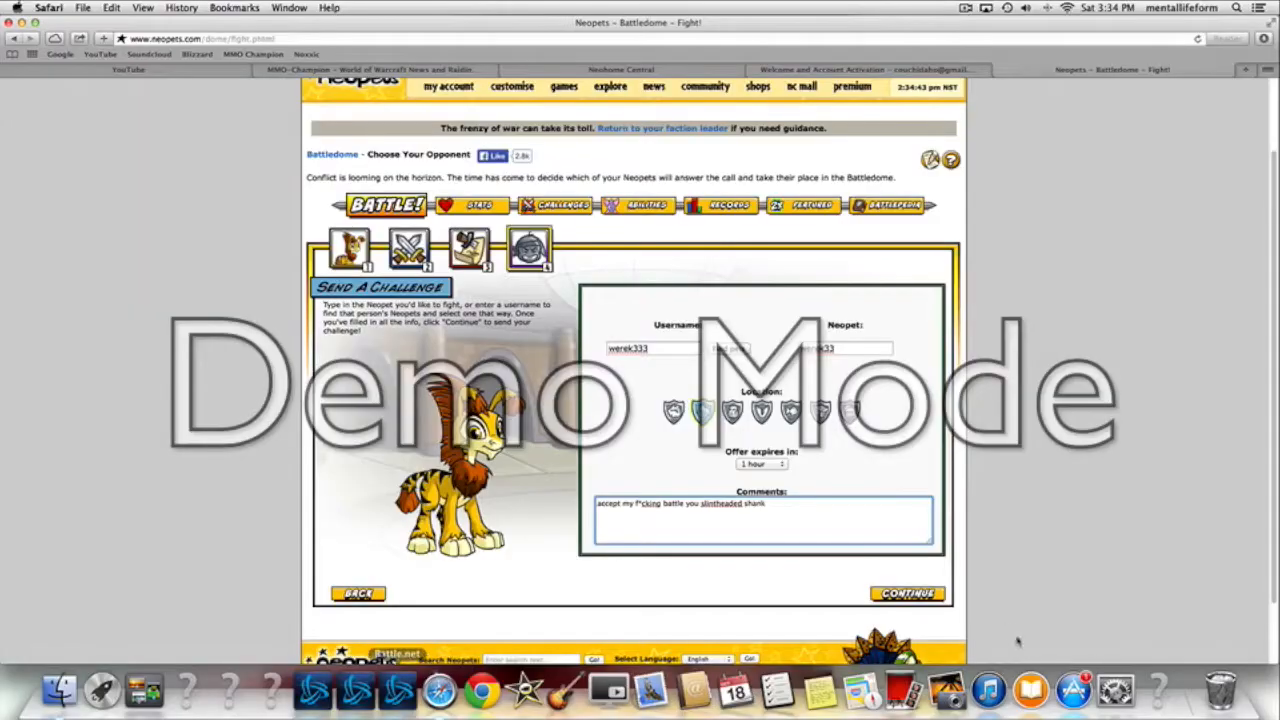
{"action": "left_click", "coordinate": [906, 593]}
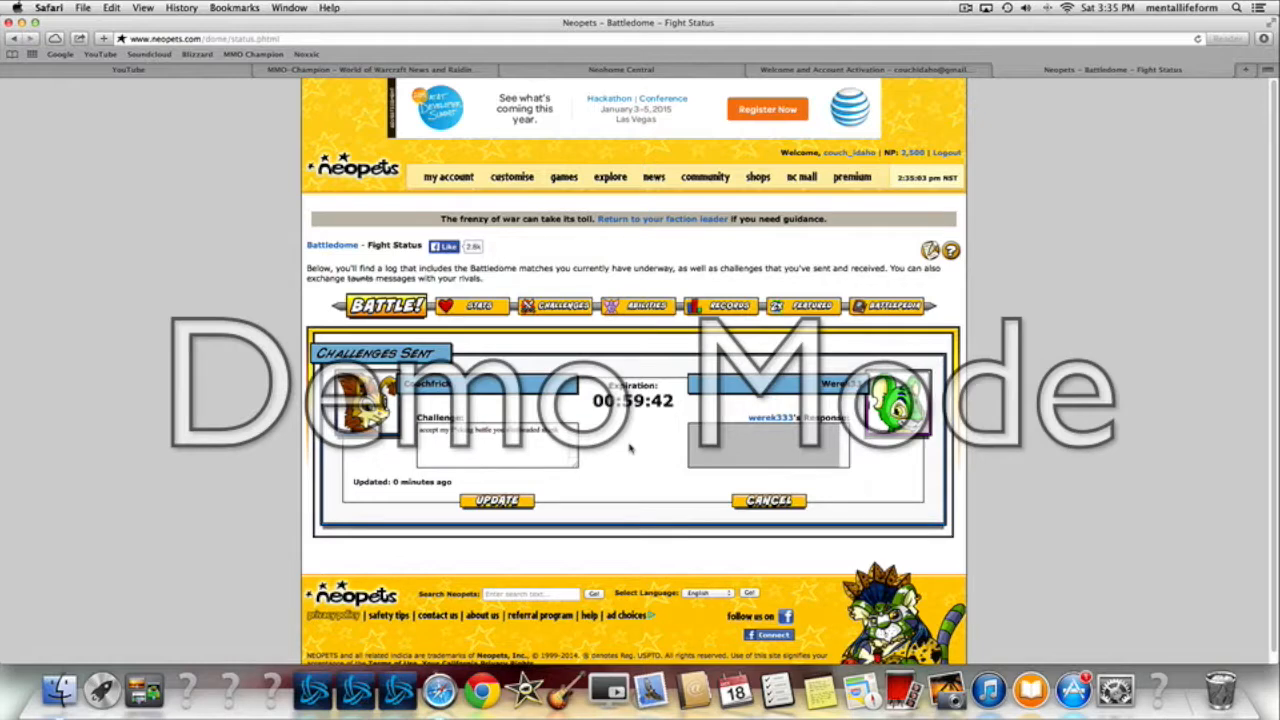
{"action": "left_click", "coordinate": [705, 177]}
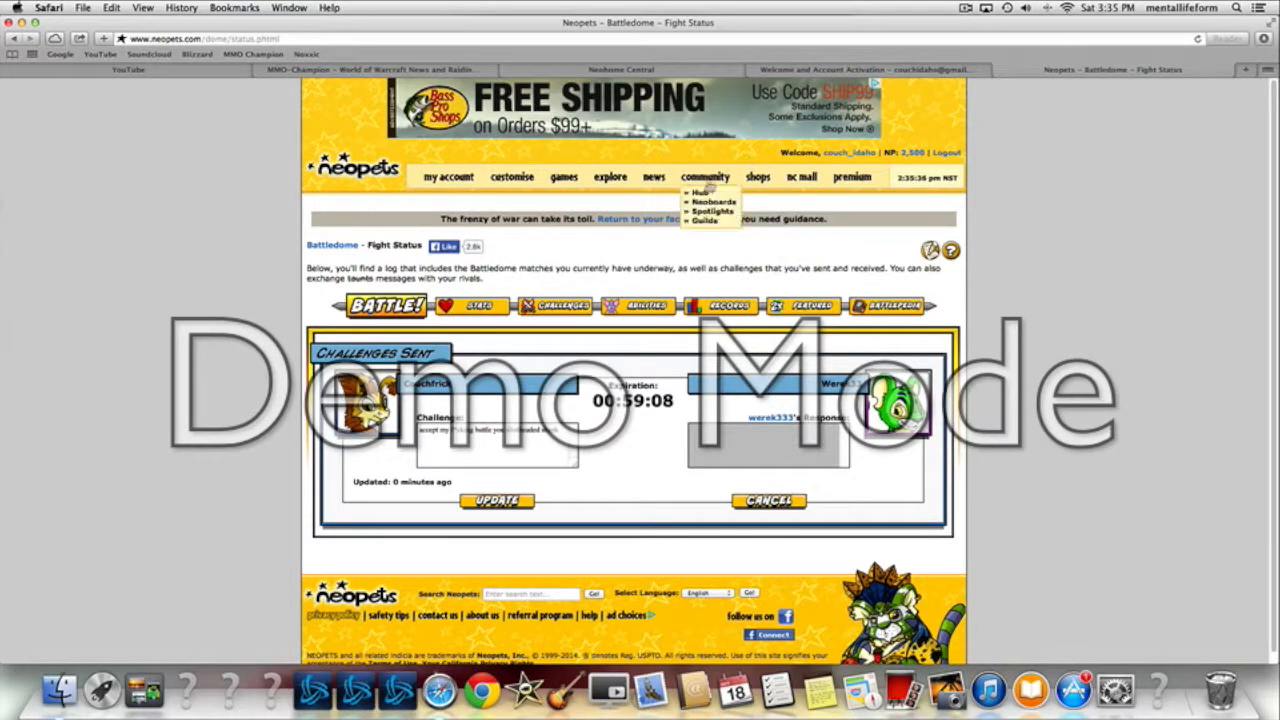
{"action": "mouse_move", "coordinate": [645, 252]}
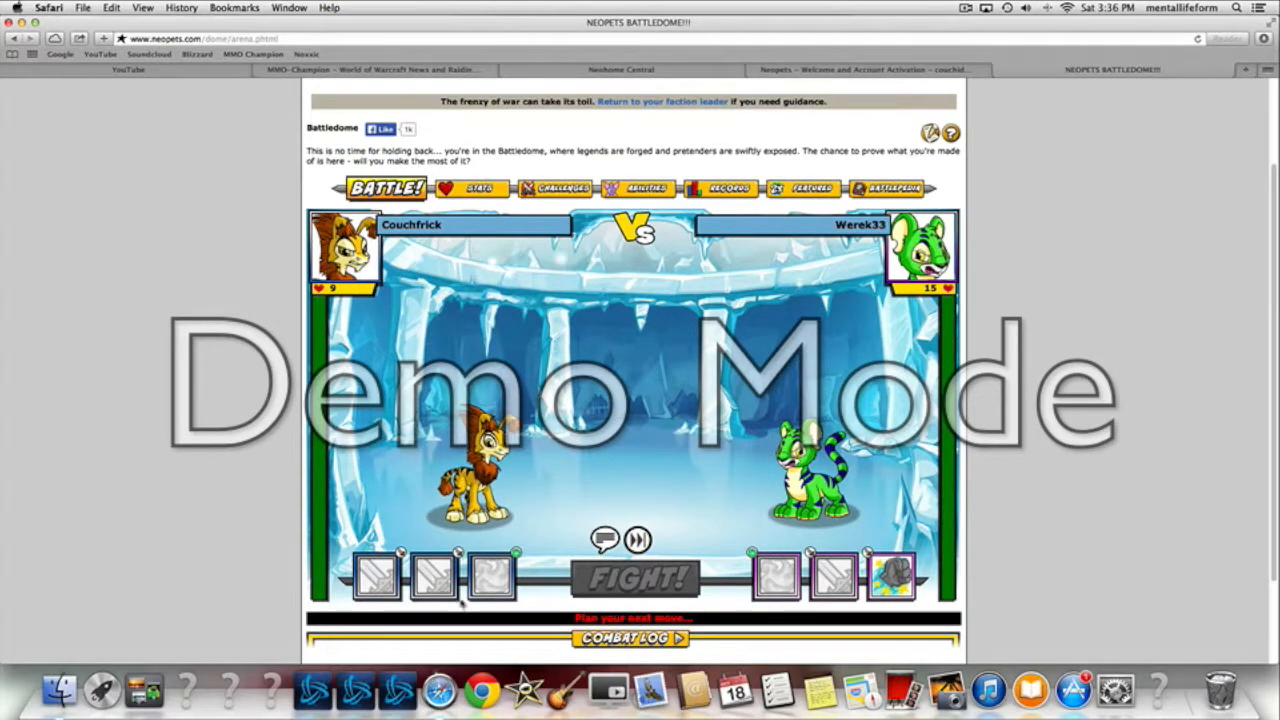
Step: Equip the fist weapon and fight the opening rounds
{"action": "left_click", "coordinate": [637, 540]}
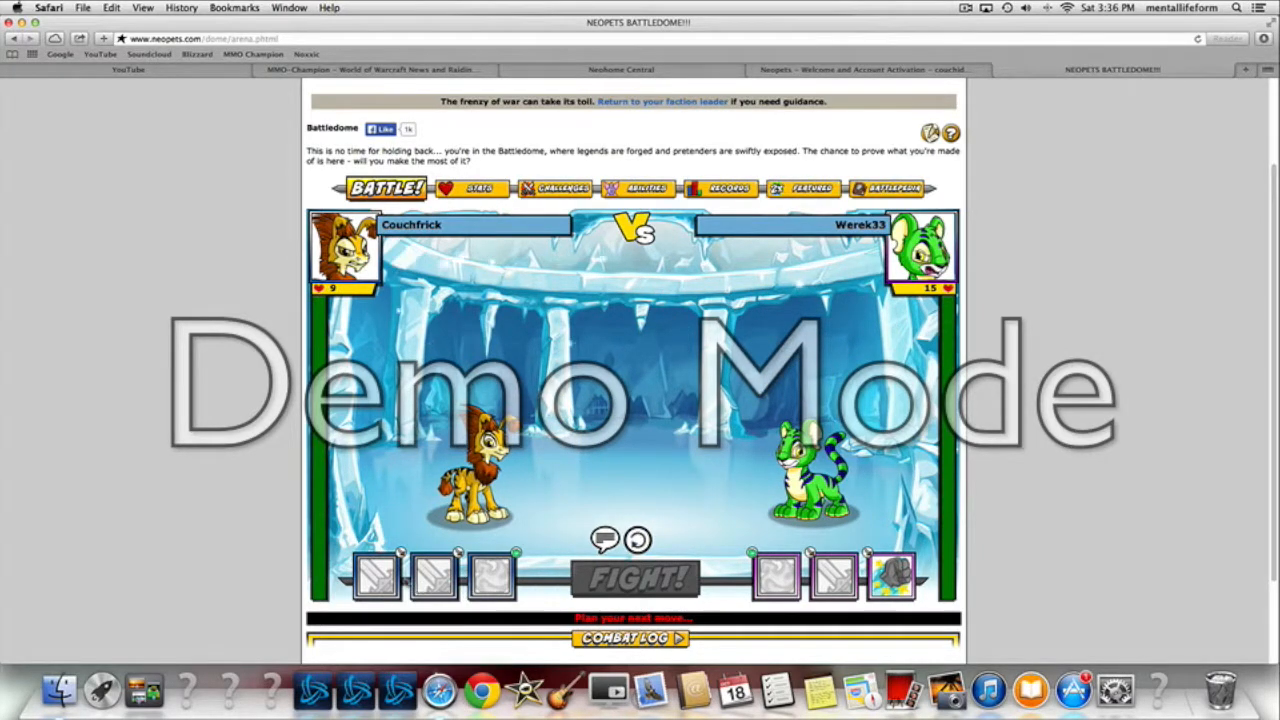
{"action": "left_click", "coordinate": [375, 575]}
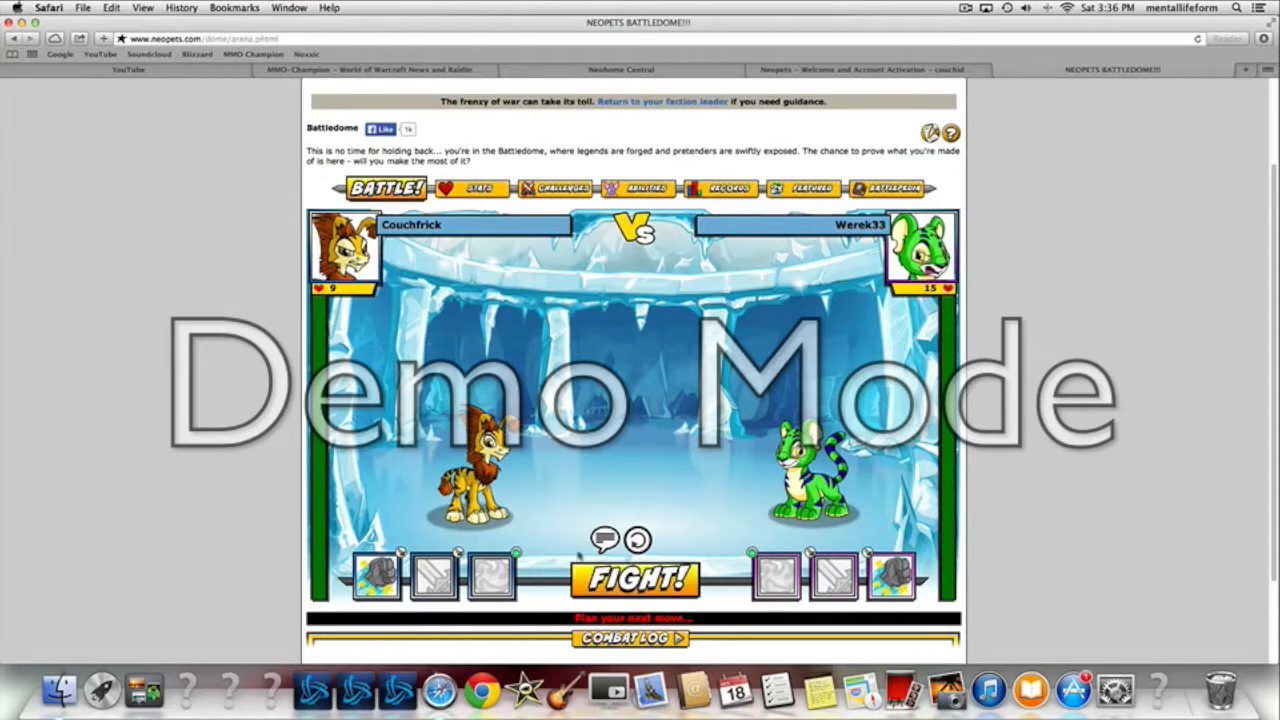
{"action": "left_click", "coordinate": [635, 580]}
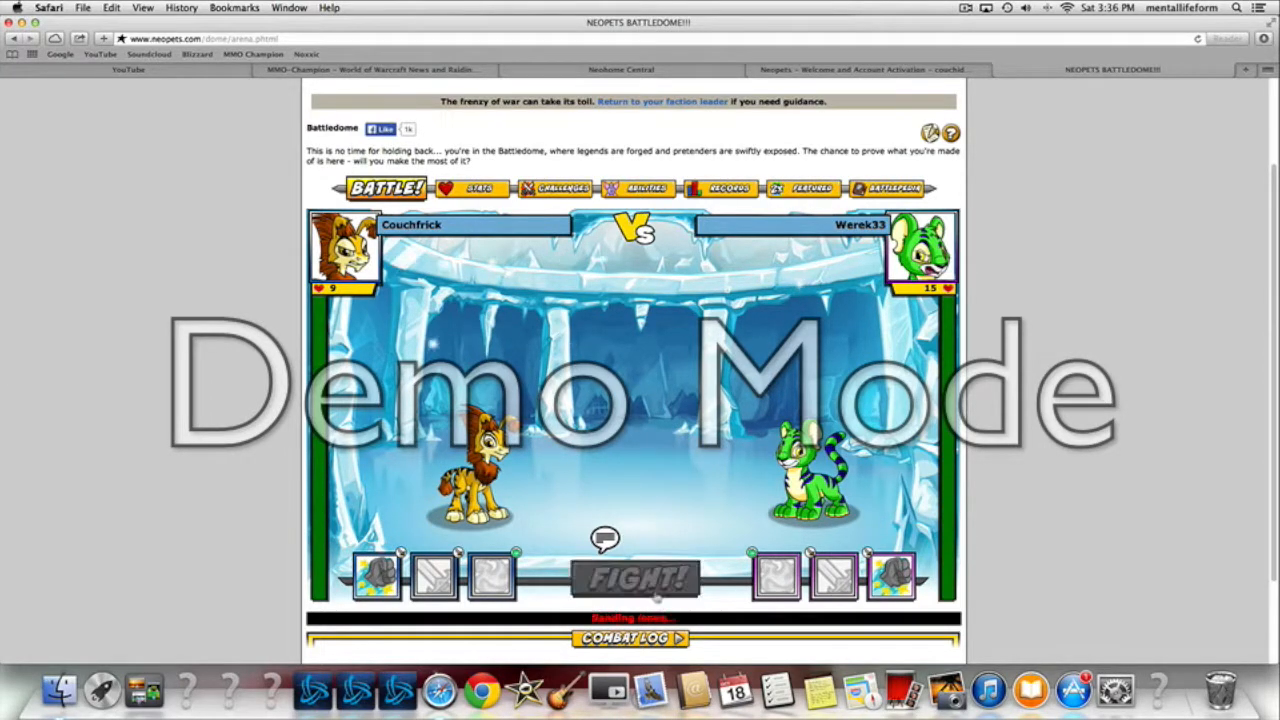
{"action": "left_click", "coordinate": [634, 580]}
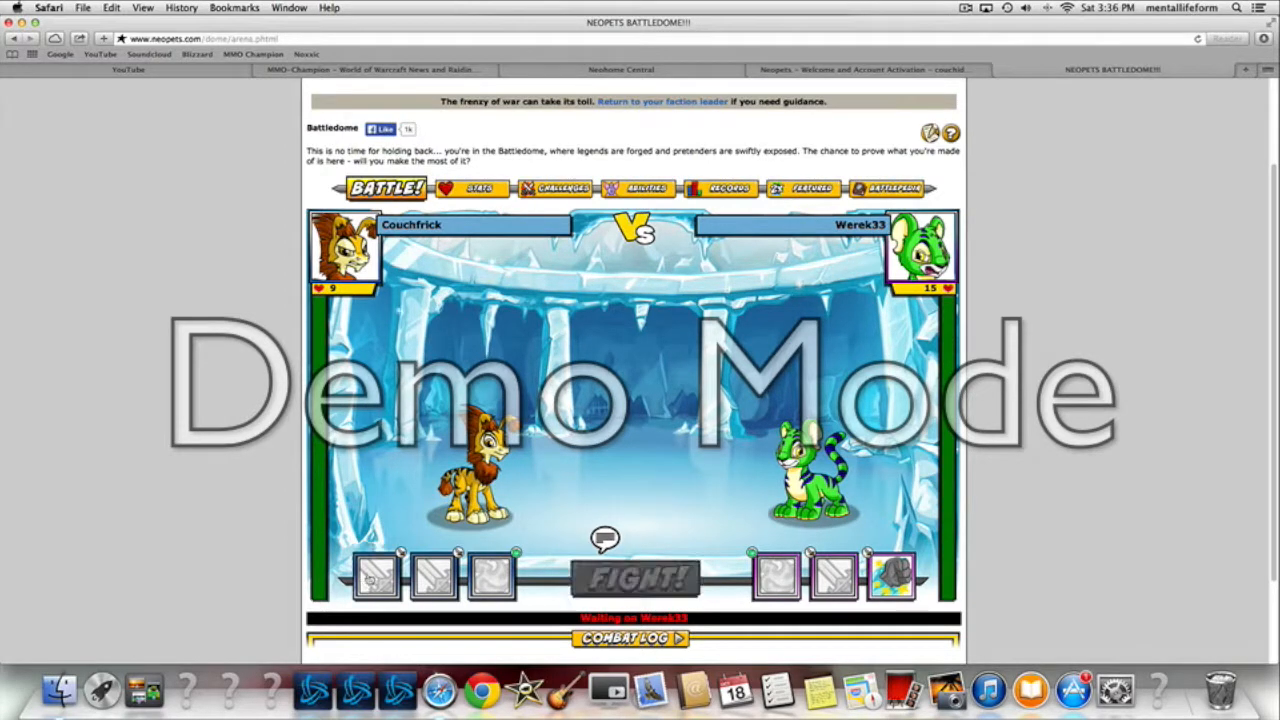
{"action": "left_click", "coordinate": [635, 578]}
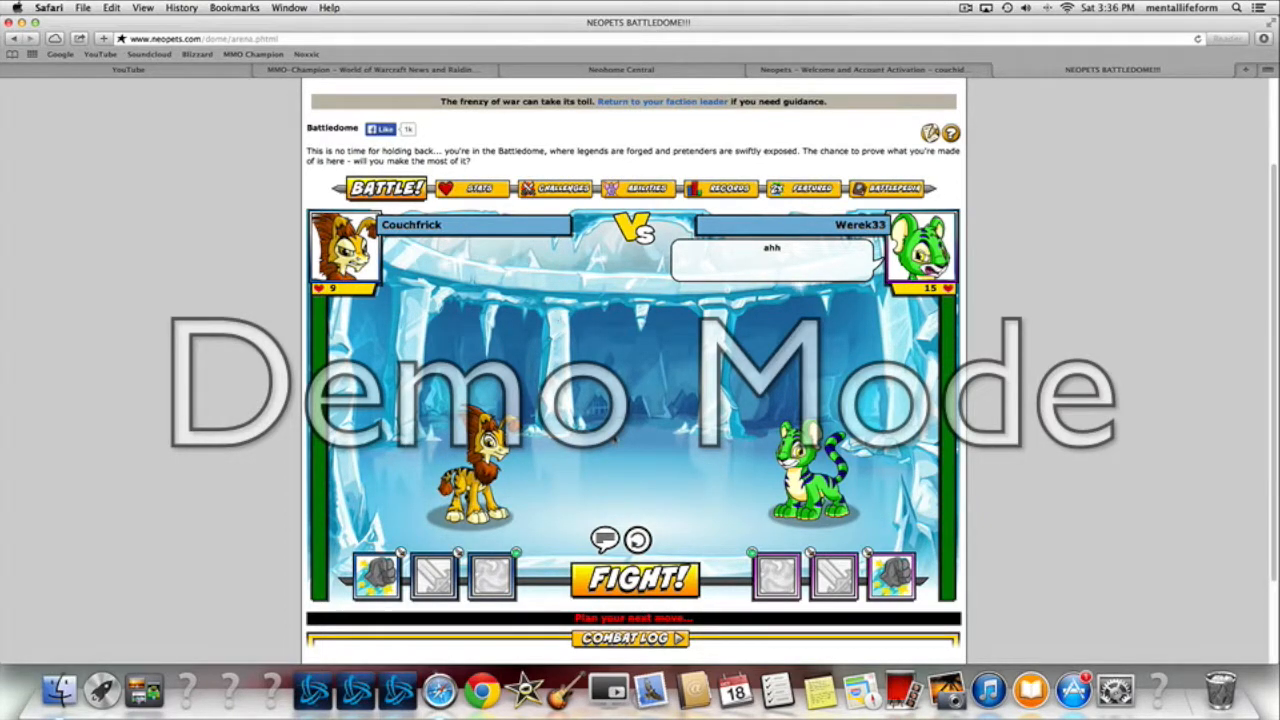
Step: Send two taunting chat messages to the opponent and attack again
{"action": "left_click", "coordinate": [635, 580]}
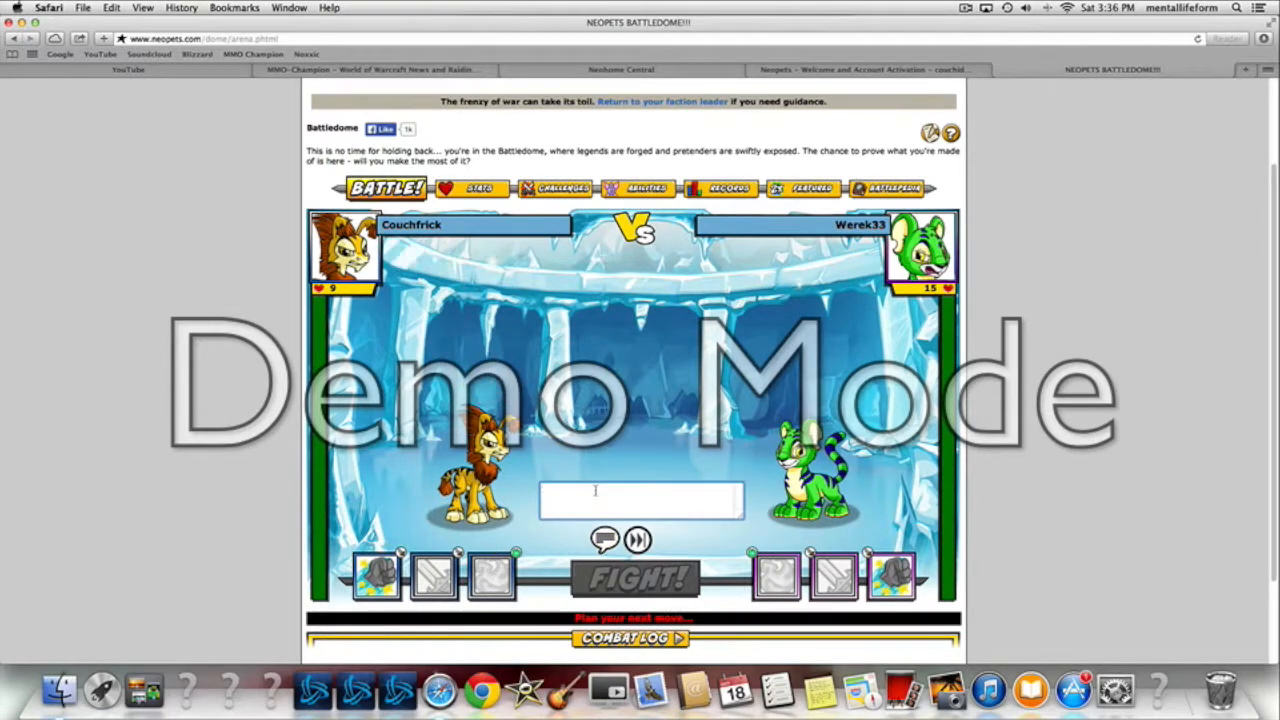
{"action": "type", "text": "Fuck you!"}
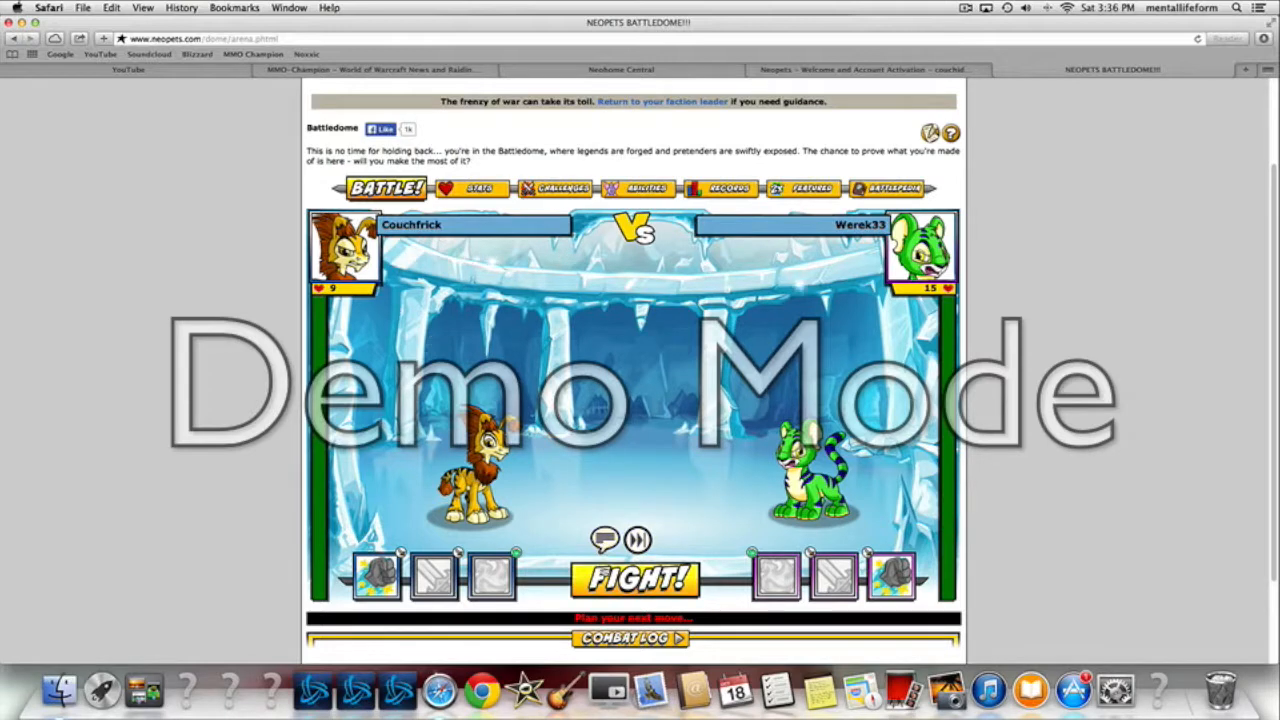
{"action": "left_click", "coordinate": [635, 580]}
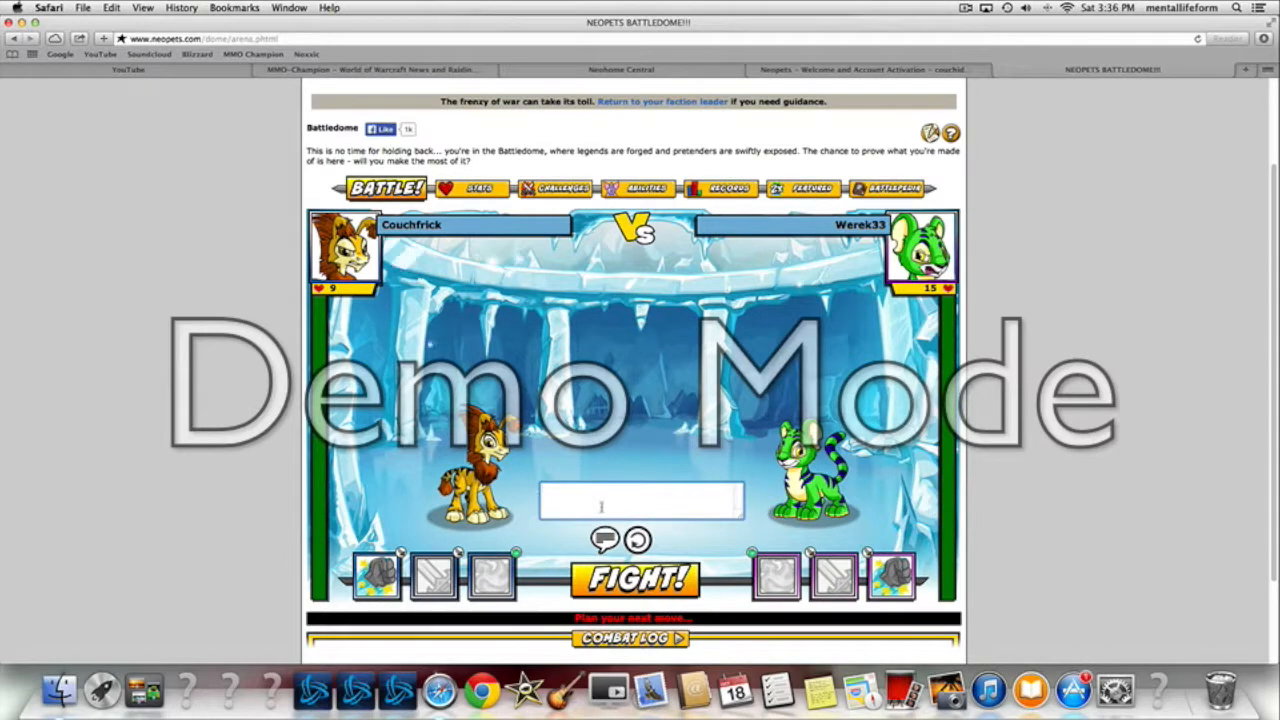
{"action": "type", "text": "FUCK YOU!"}
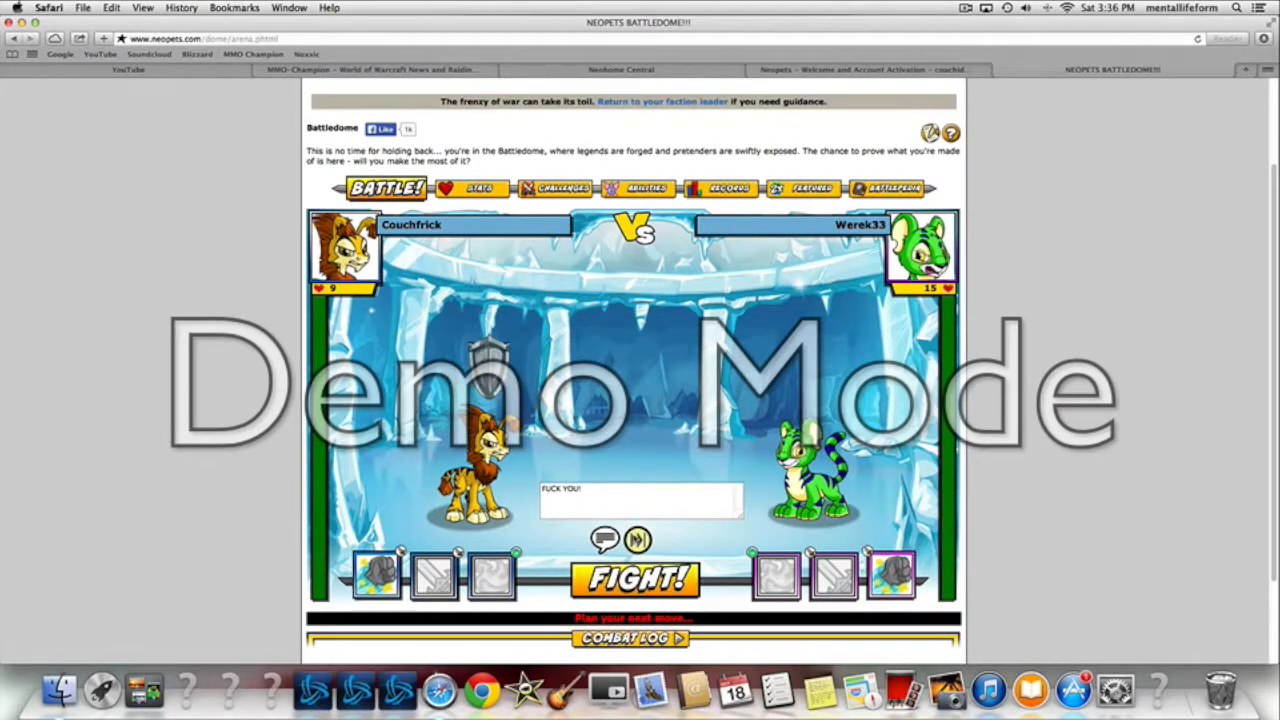
{"action": "left_click", "coordinate": [635, 580]}
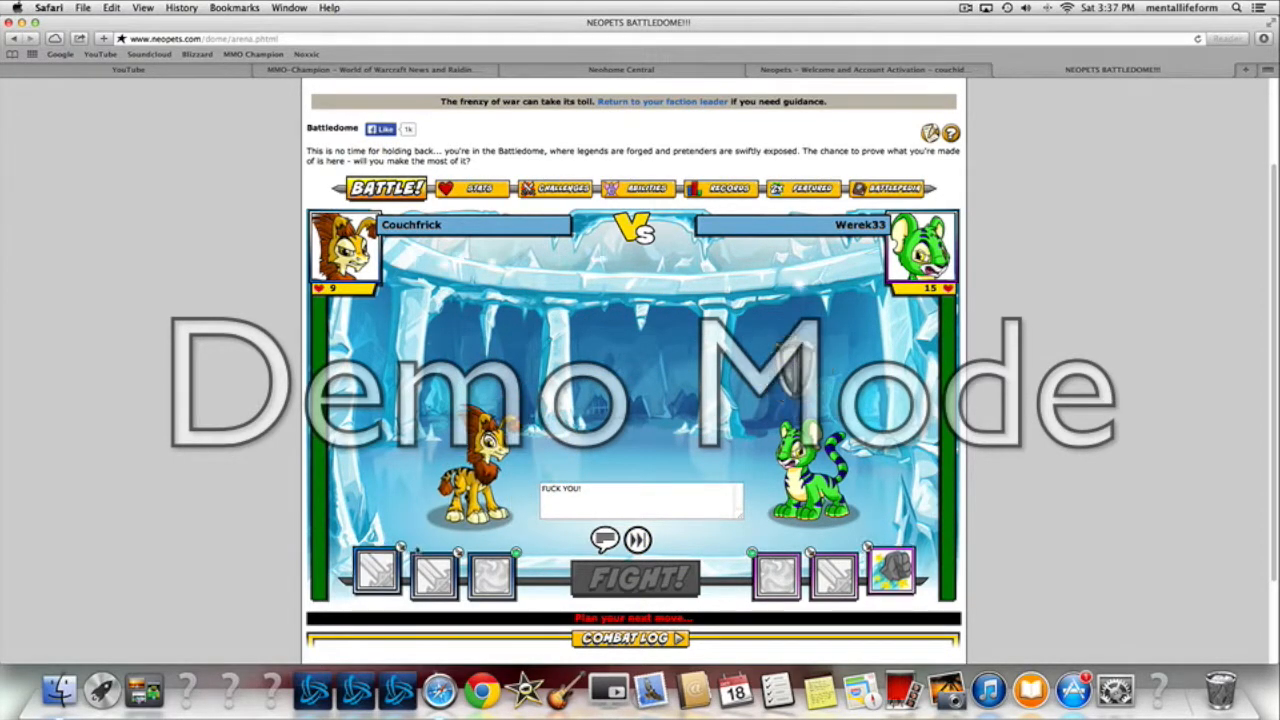
Step: Go to the Battledome Abilities page and bring up pet customisation options
{"action": "left_click", "coordinate": [640, 500]}
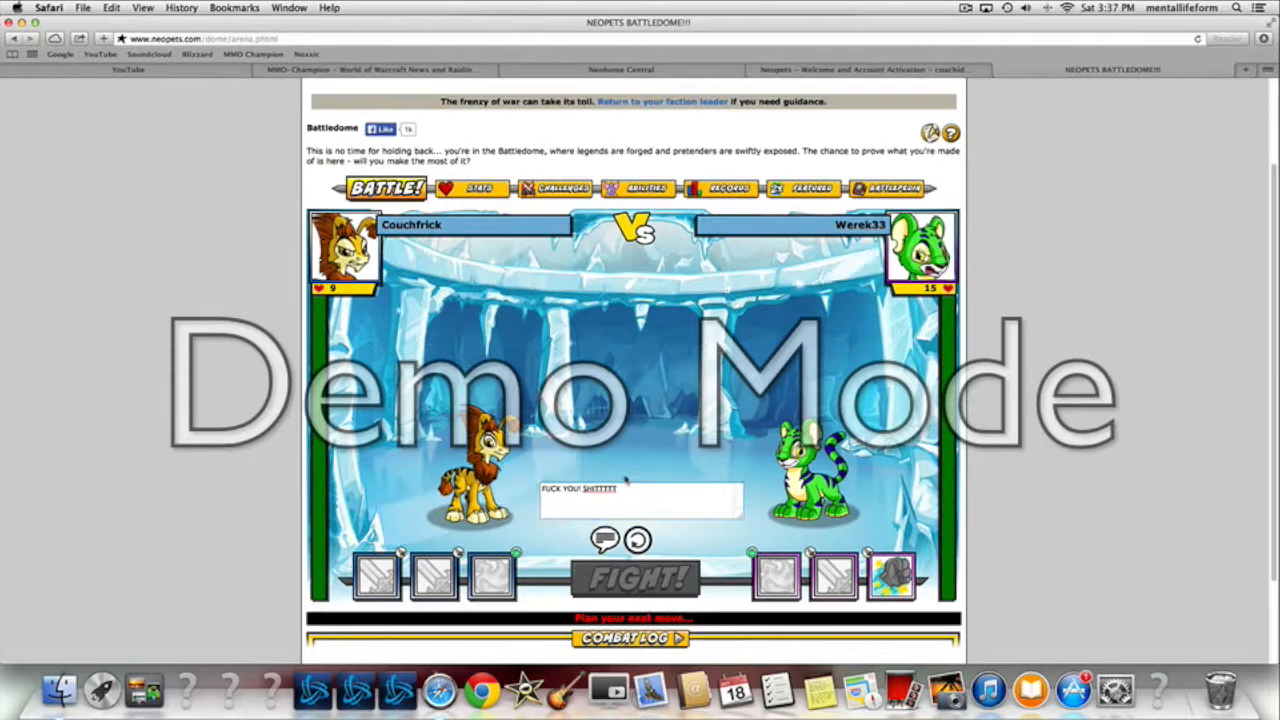
{"action": "left_click", "coordinate": [637, 188]}
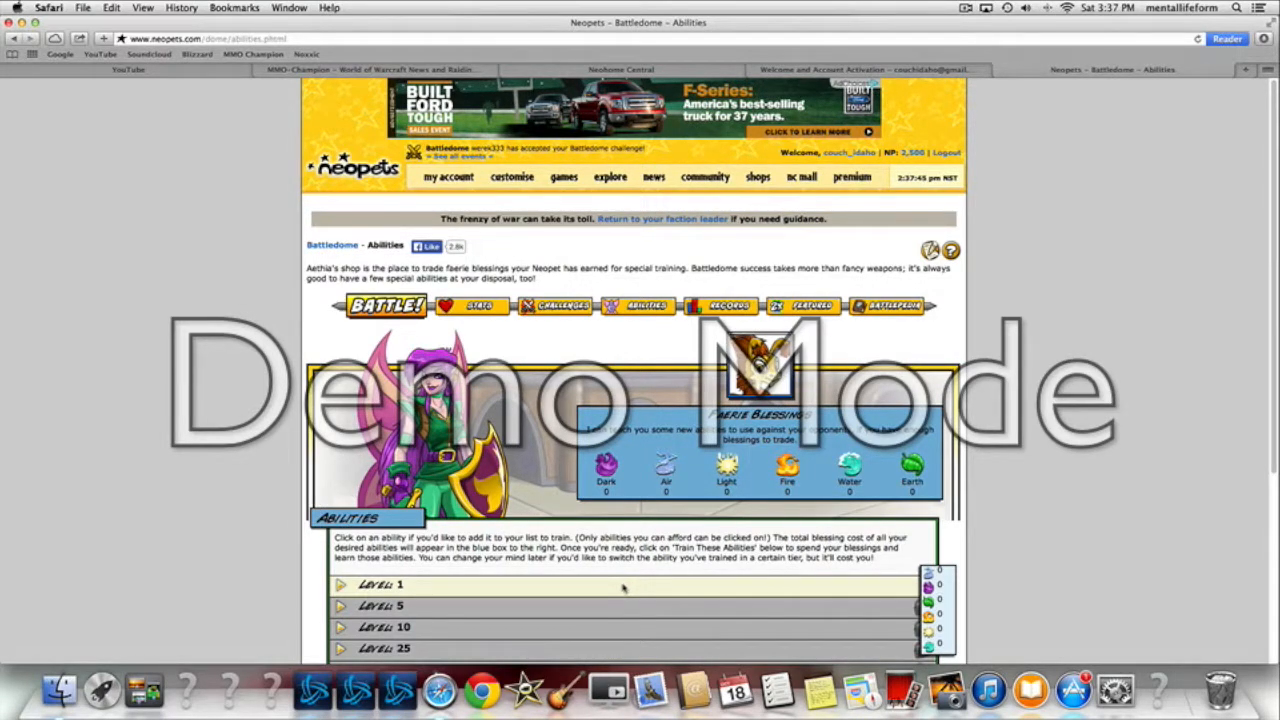
{"action": "left_click", "coordinate": [512, 177]}
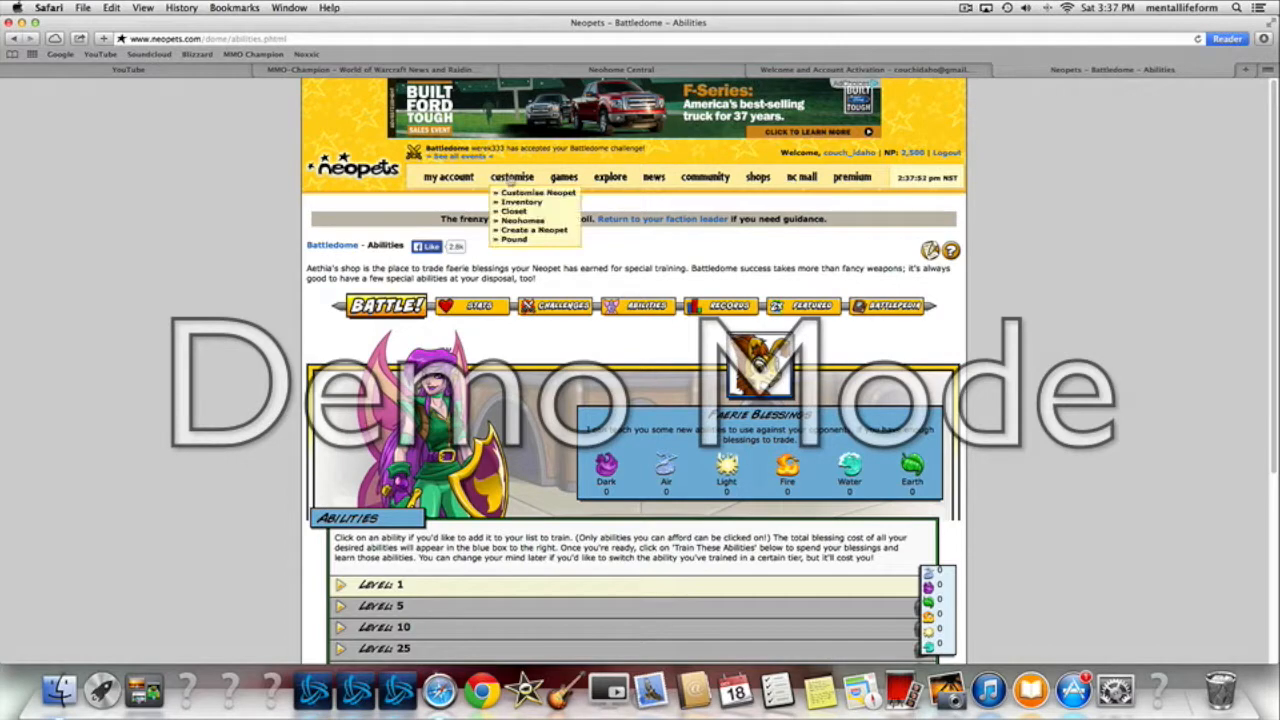